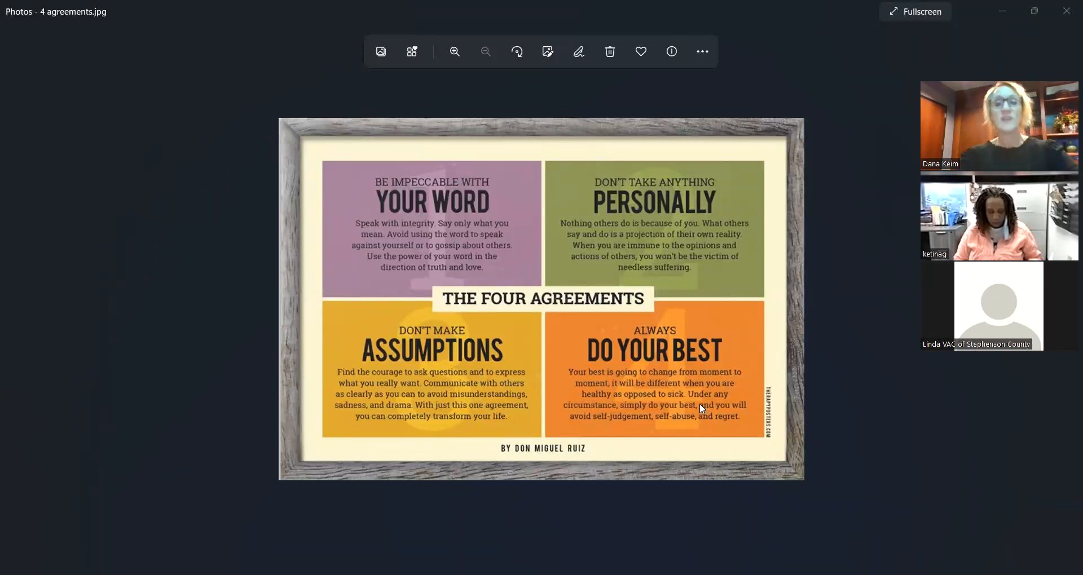
# - Zoom the Four Agreements poster in Photos to about 131%
pyautogui.click(454, 51)
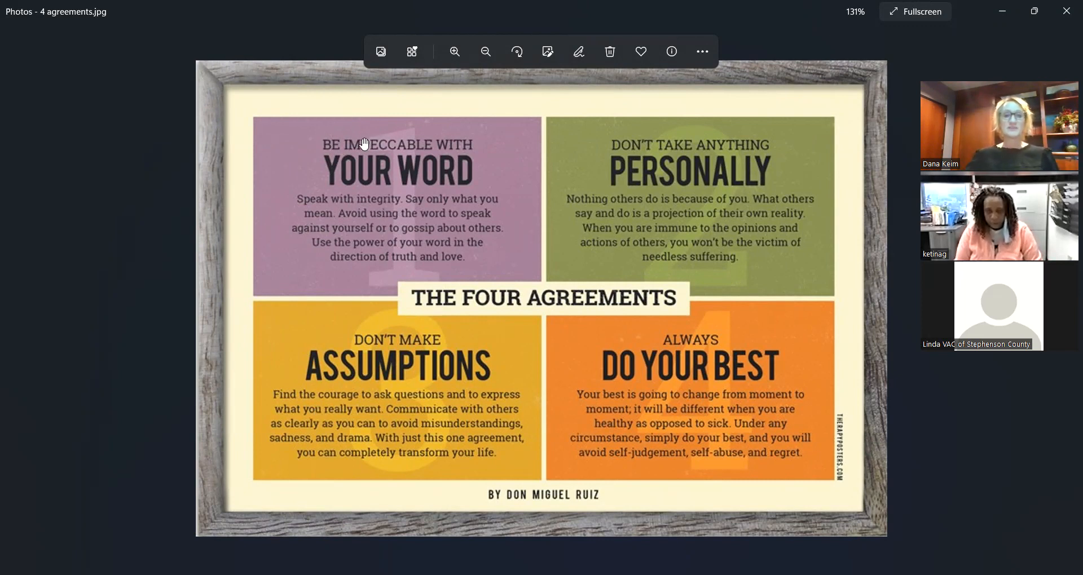
pyautogui.moveTo(328, 135)
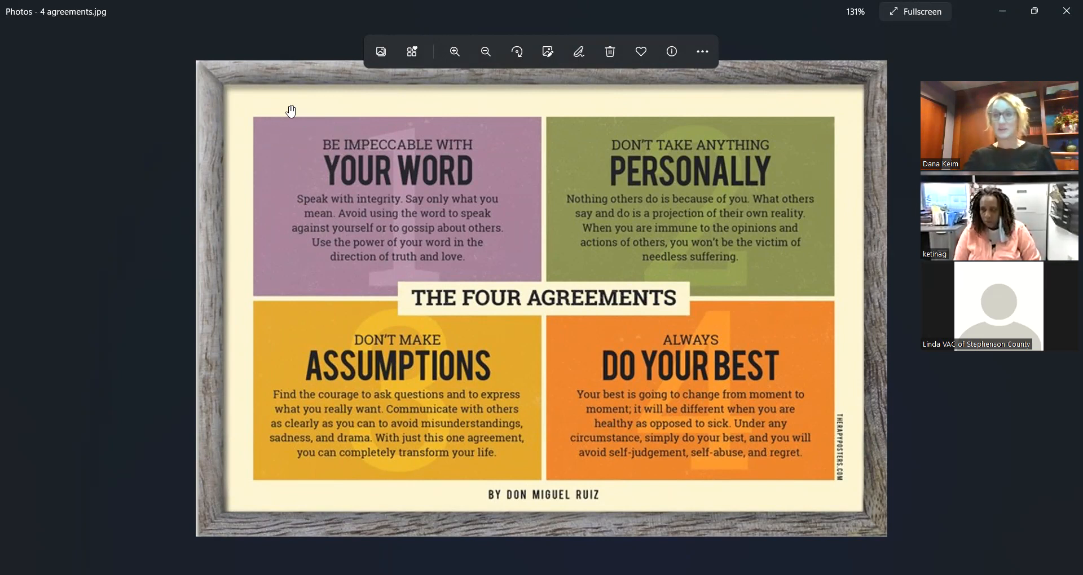
pyautogui.moveTo(596, 152)
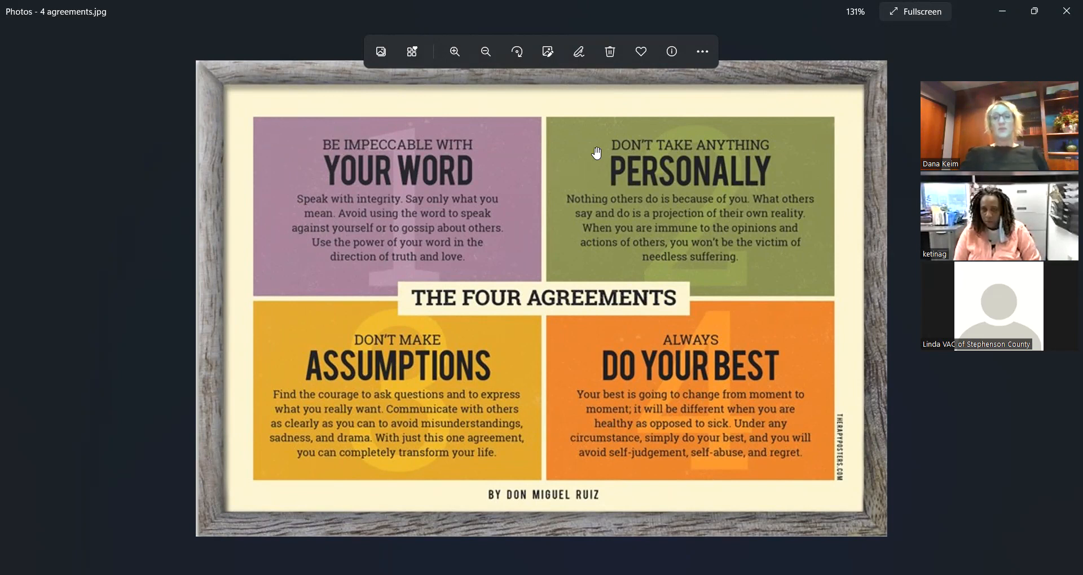
pyautogui.moveTo(612, 145)
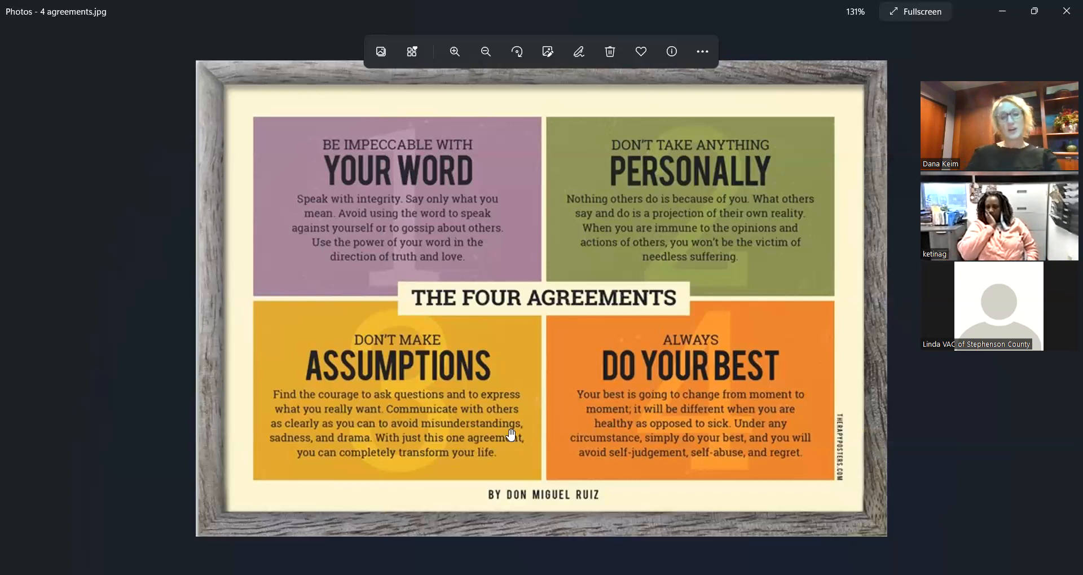
pyautogui.moveTo(634, 502)
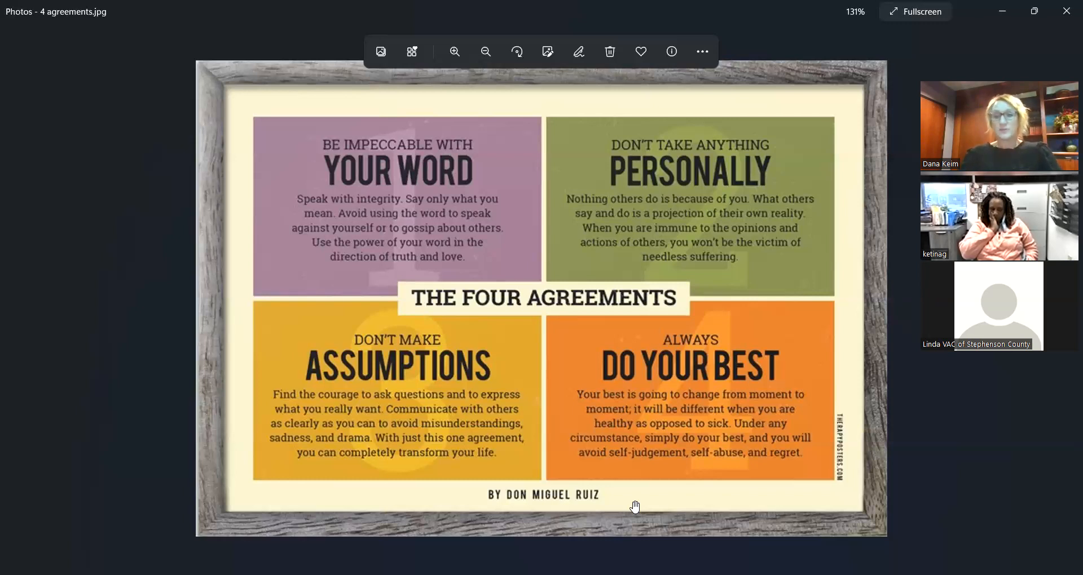
pyautogui.moveTo(553, 511)
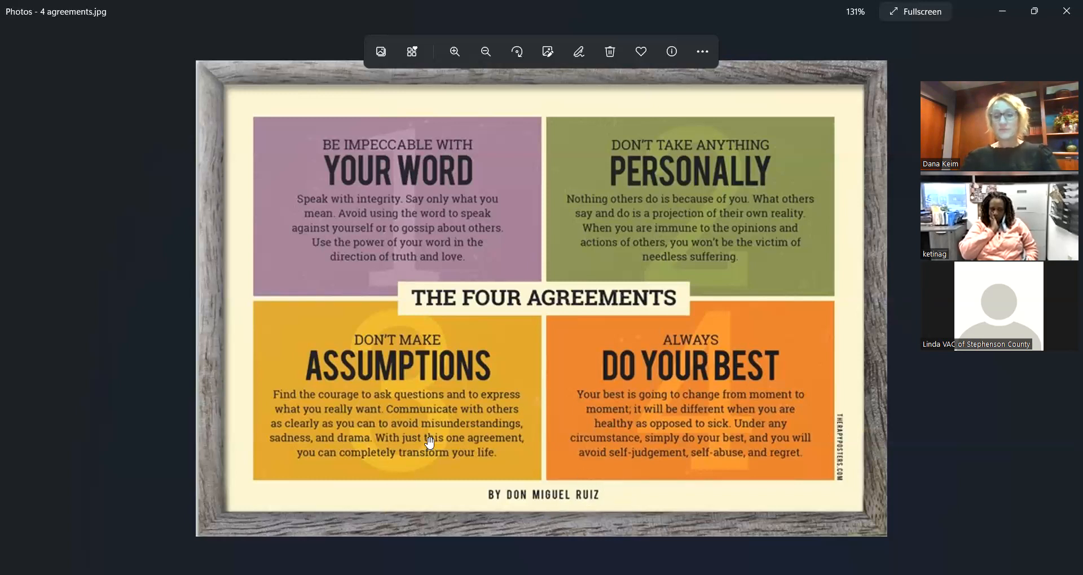
pyautogui.moveTo(502, 438)
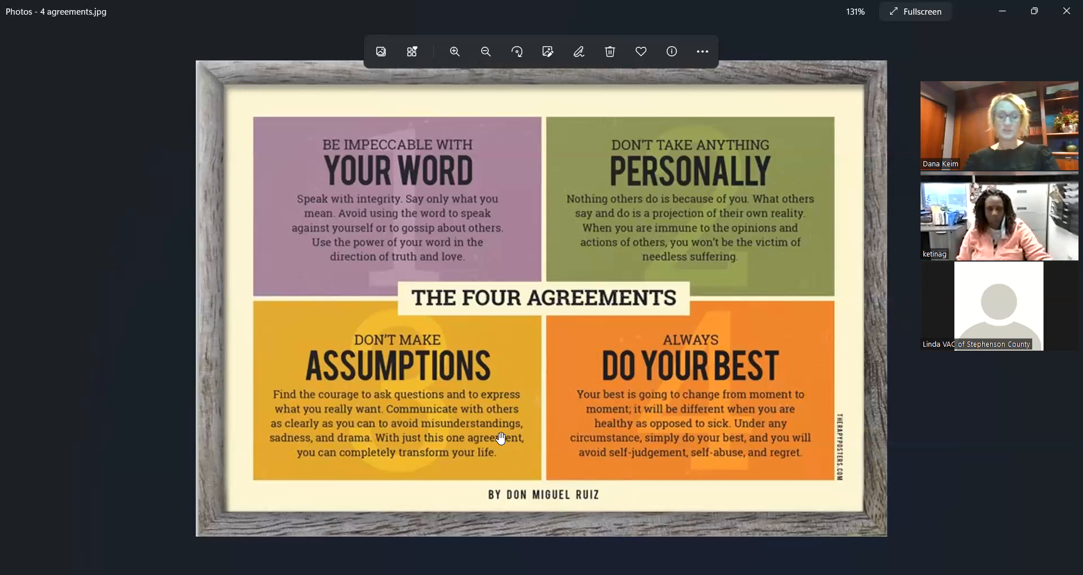
pyautogui.moveTo(497, 453)
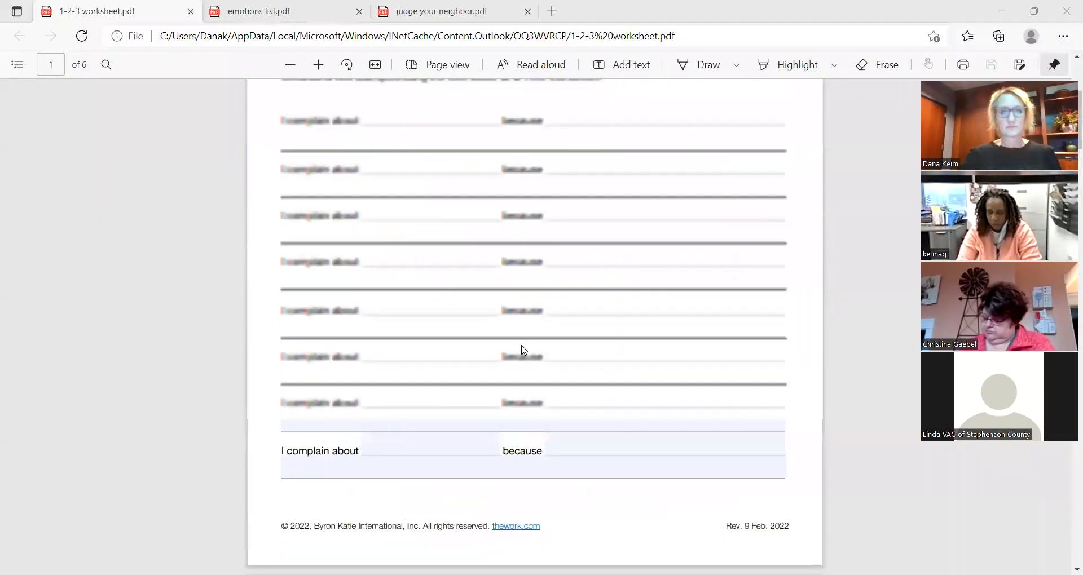
# - Scroll the 1-2-3 worksheet PDF to page 3 and click into its answer fields
pyautogui.scroll(-3)
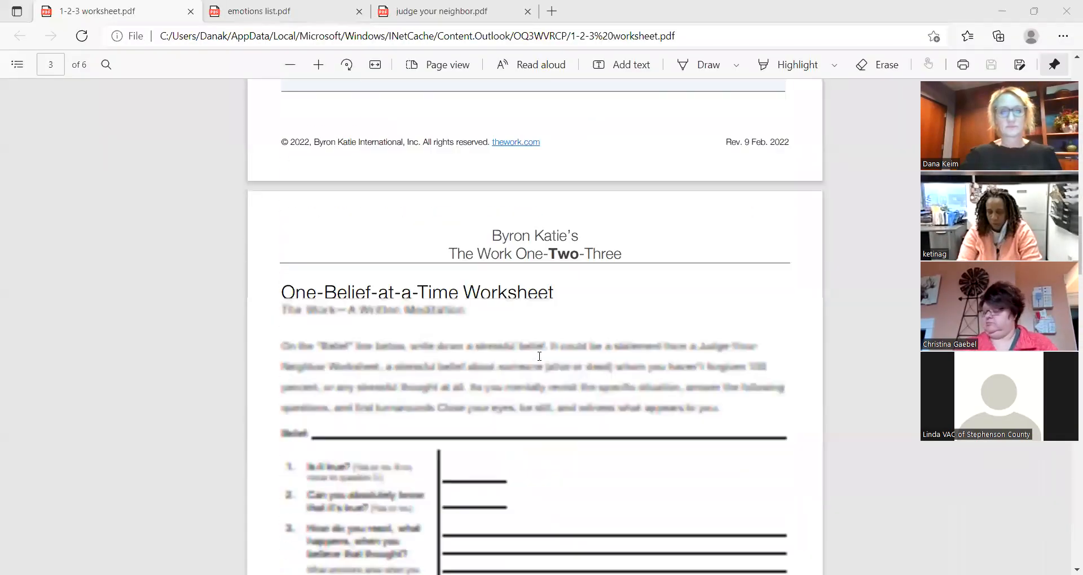
pyautogui.scroll(-3)
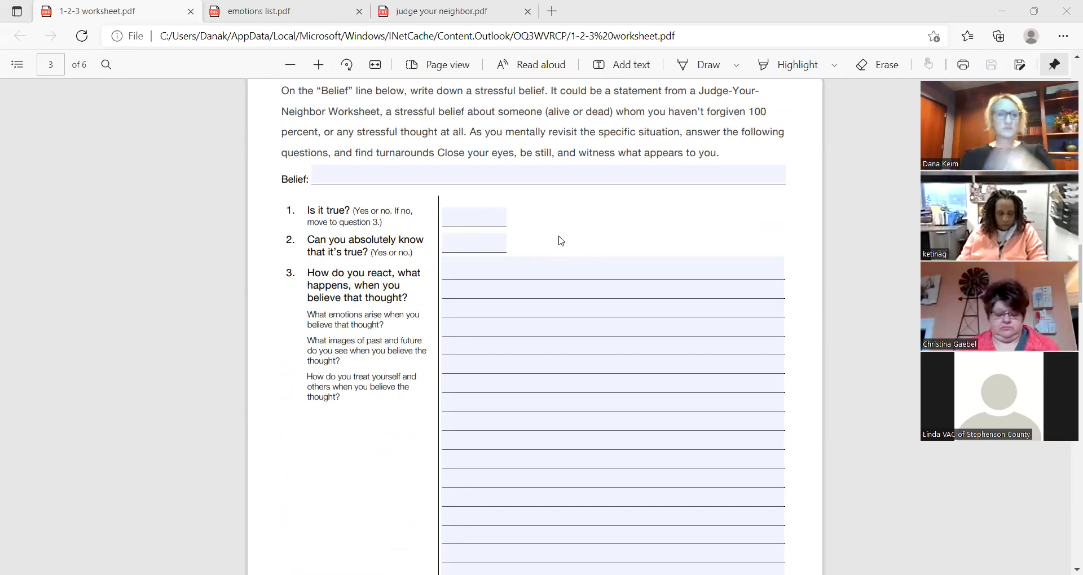
pyautogui.moveTo(503, 212)
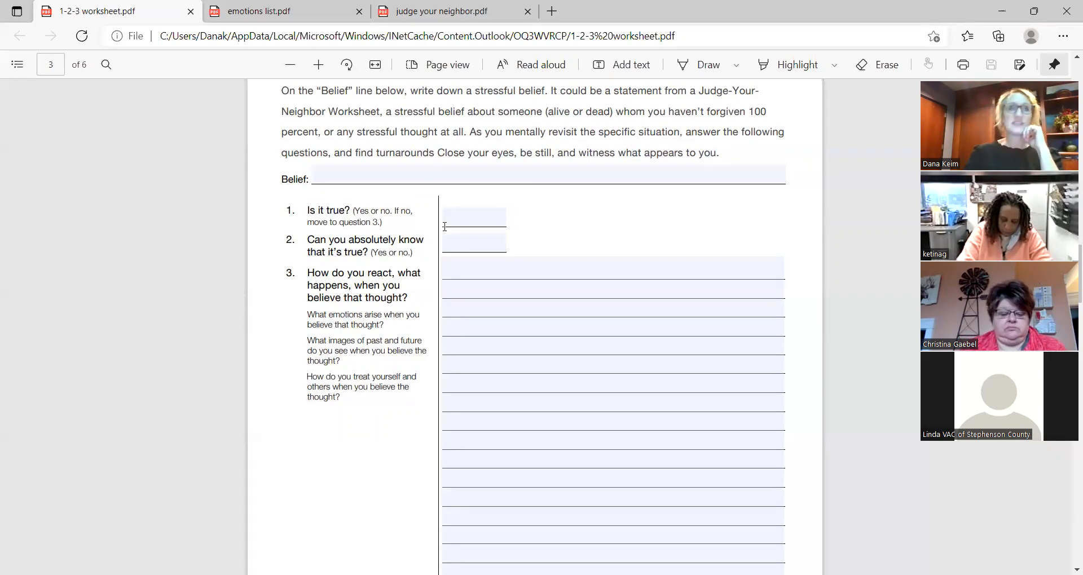
pyautogui.moveTo(178, 247)
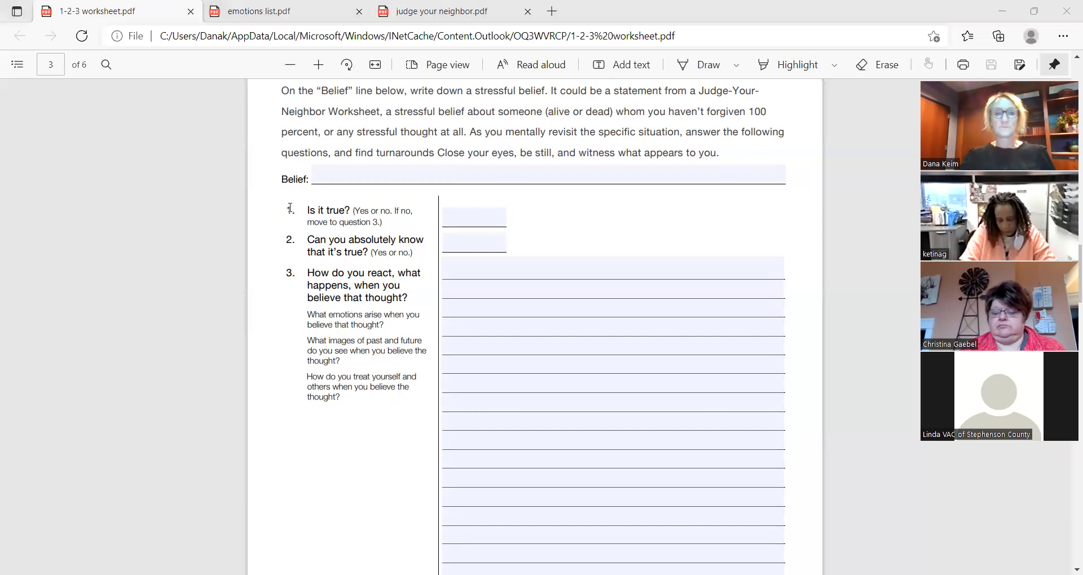
pyautogui.moveTo(703, 302)
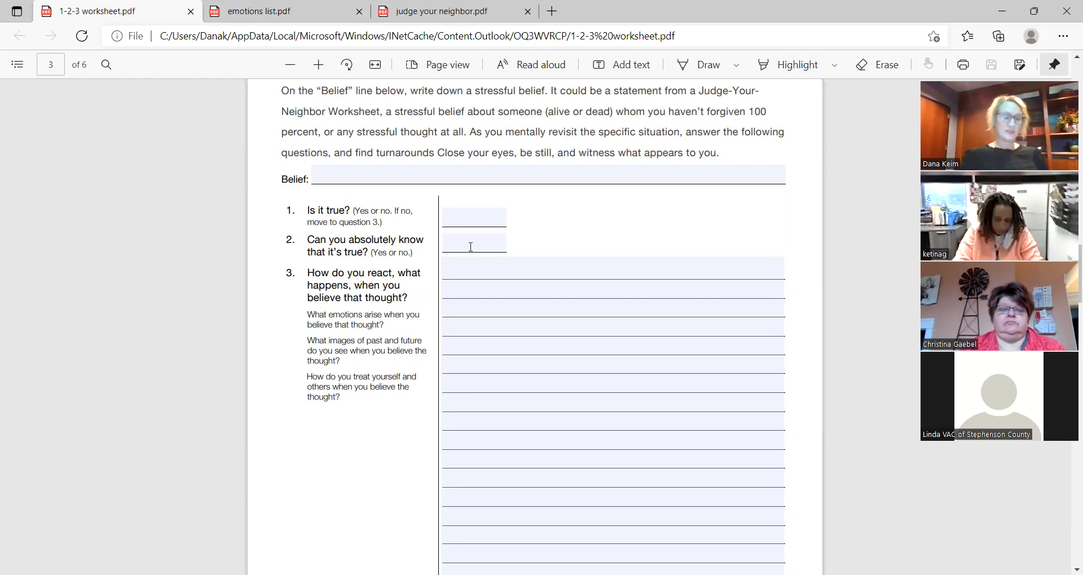
pyautogui.click(474, 243)
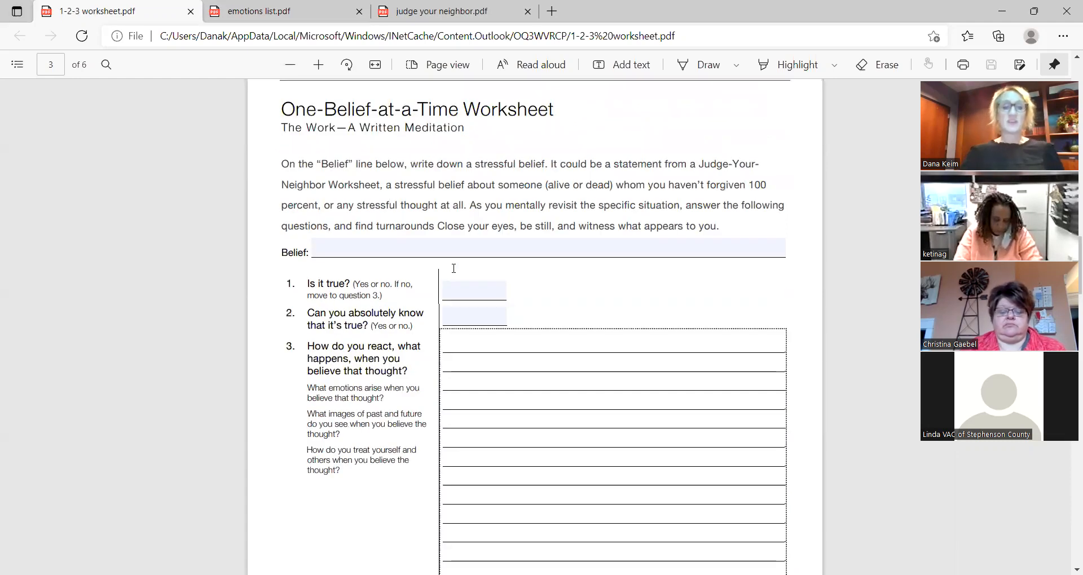
# - Scroll down to question 3's answer lines and footer, then click into that answer area
pyautogui.scroll(-3)
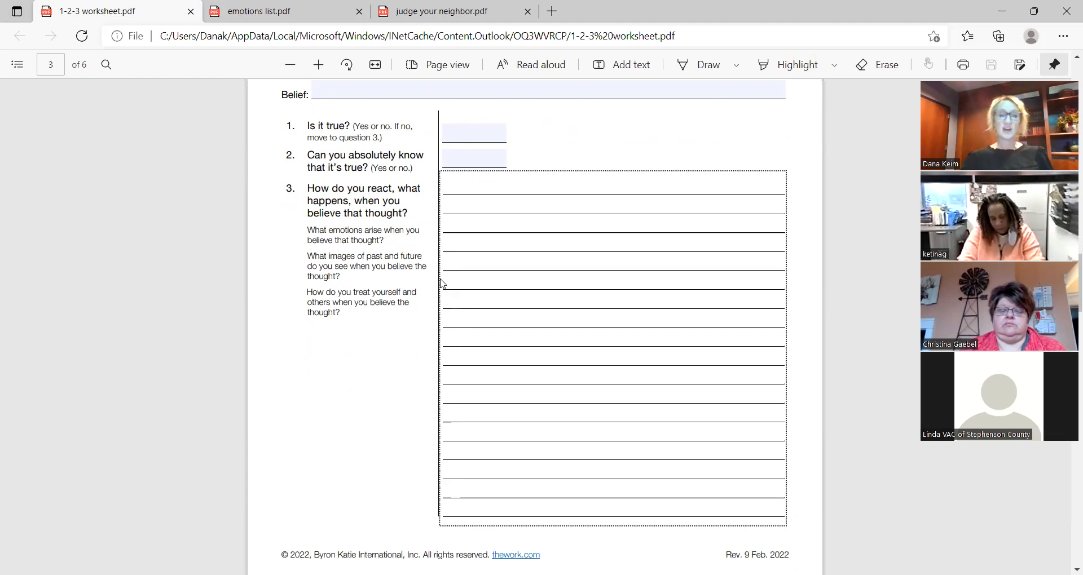
pyautogui.click(442, 182)
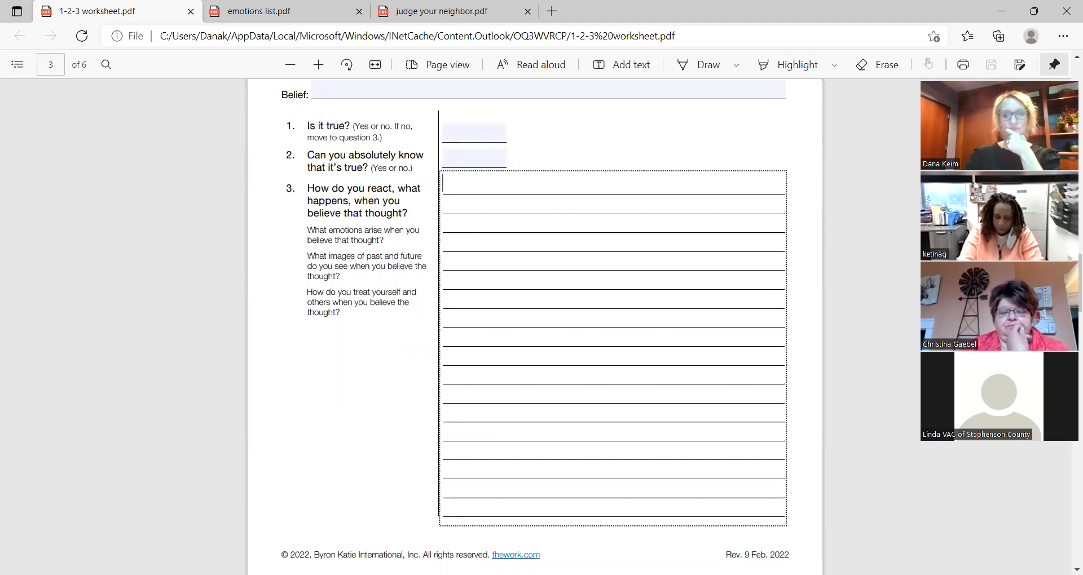
pyautogui.moveTo(373, 401)
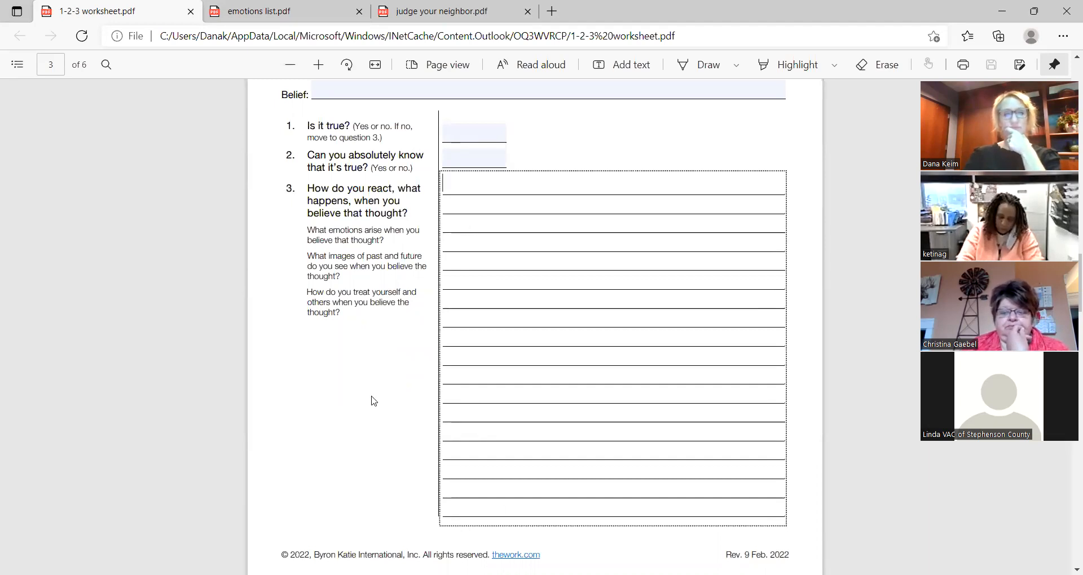
# - Scroll through page 4's question 4 and turnaround sections, then return to page 3
pyautogui.scroll(-3)
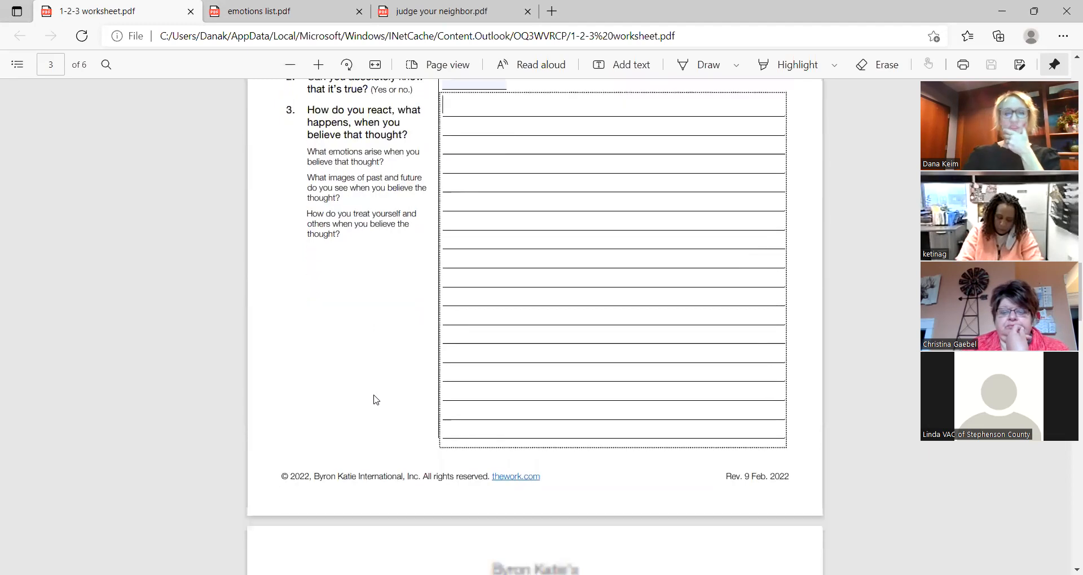
pyautogui.scroll(-3)
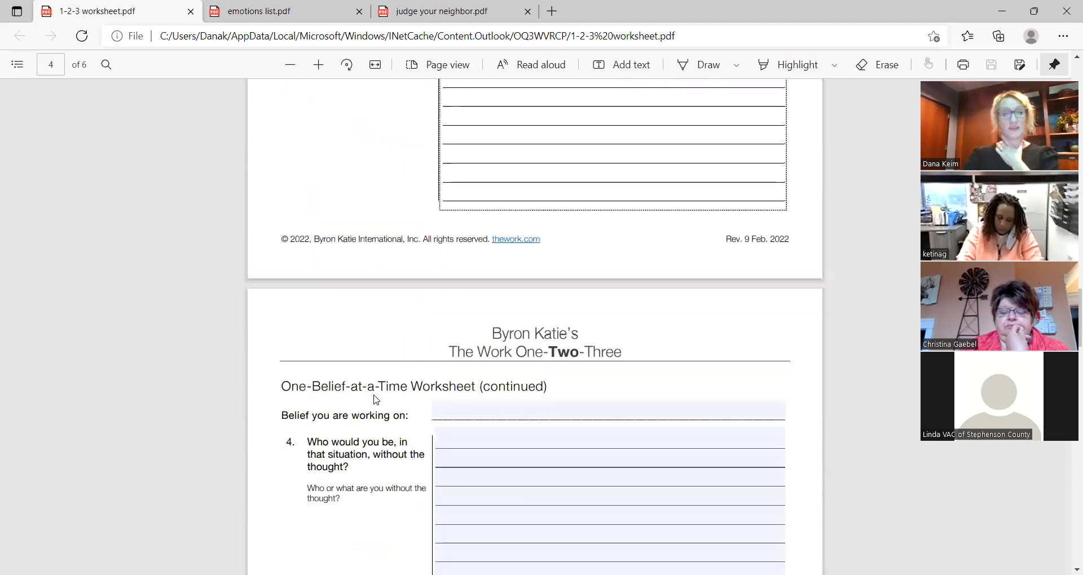
pyautogui.scroll(-3)
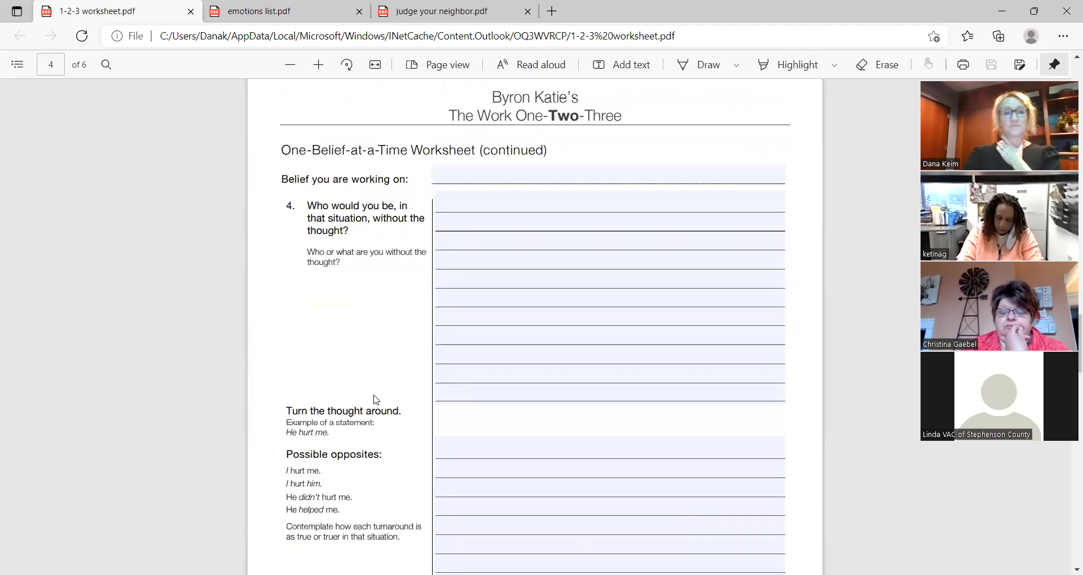
pyautogui.scroll(-3)
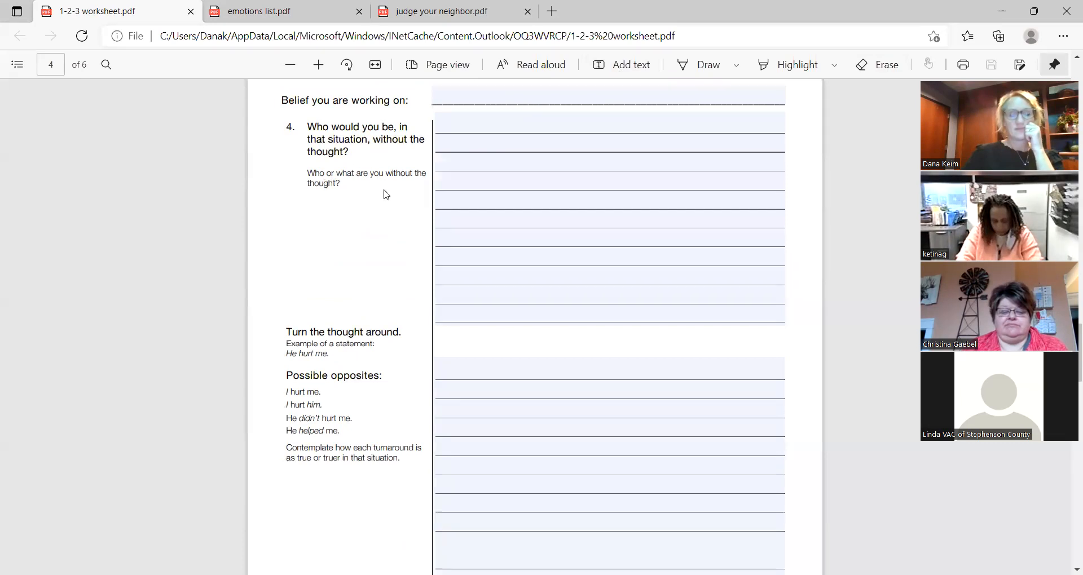
pyautogui.moveTo(384, 290)
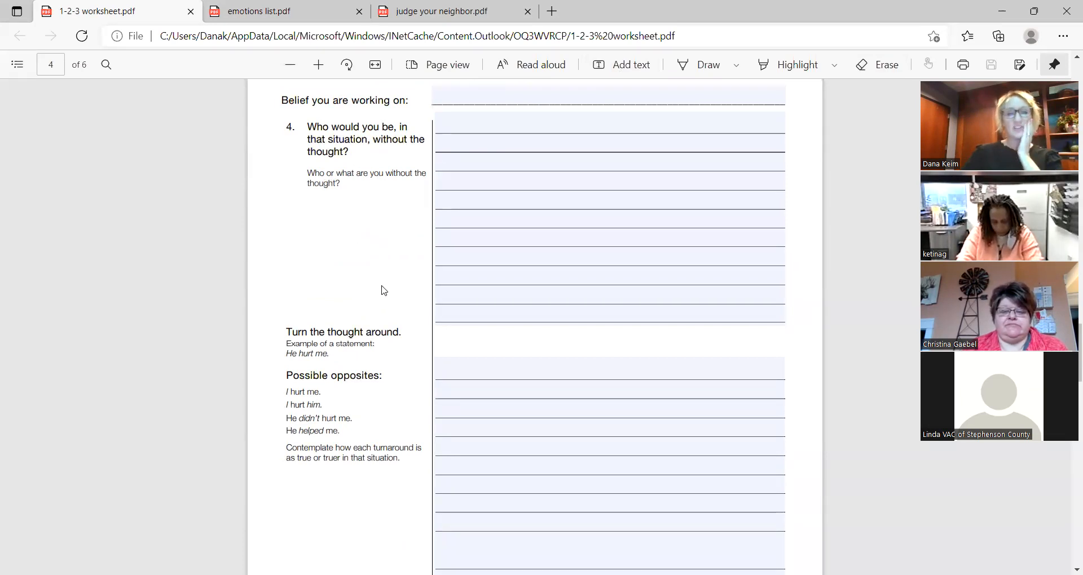
pyautogui.scroll(-3)
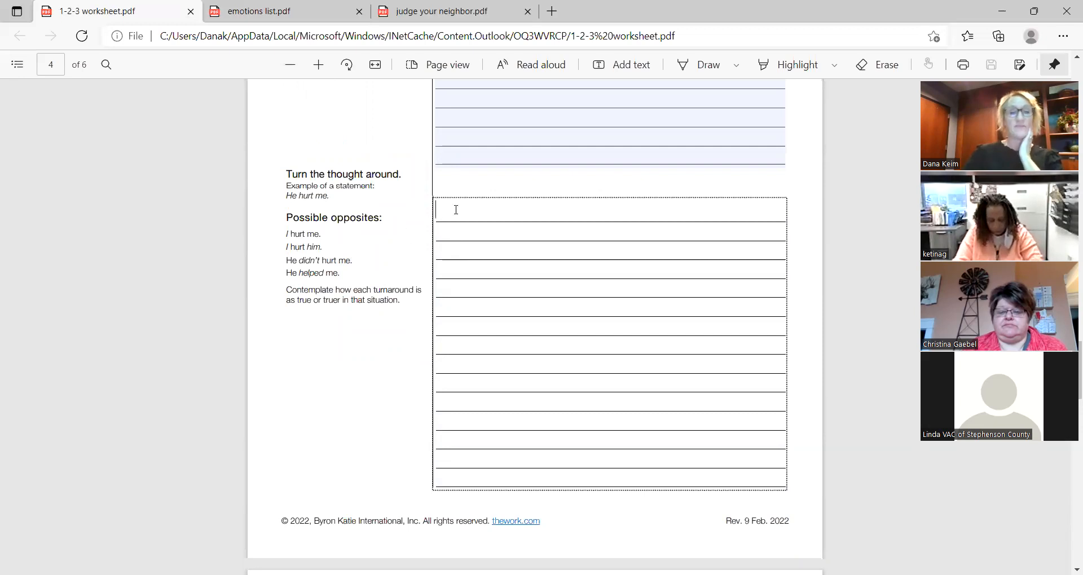
pyautogui.moveTo(634, 190)
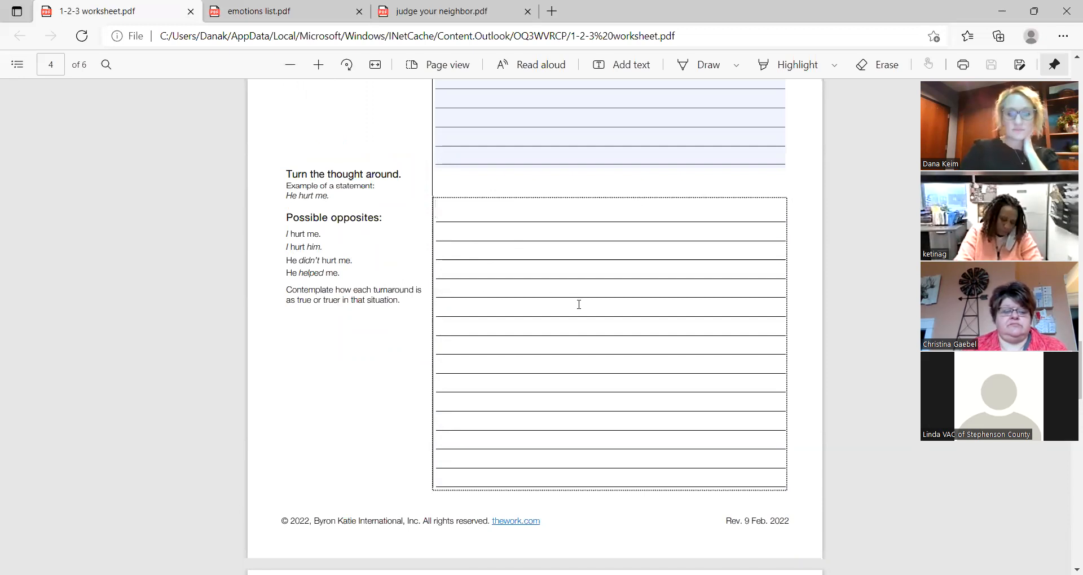
pyautogui.scroll(-3)
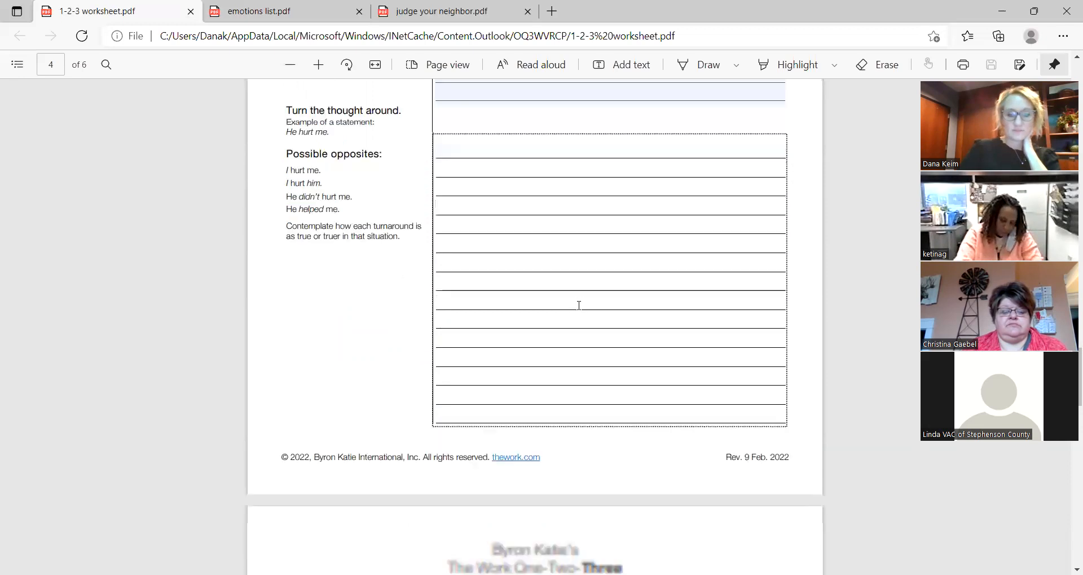
pyautogui.scroll(-3)
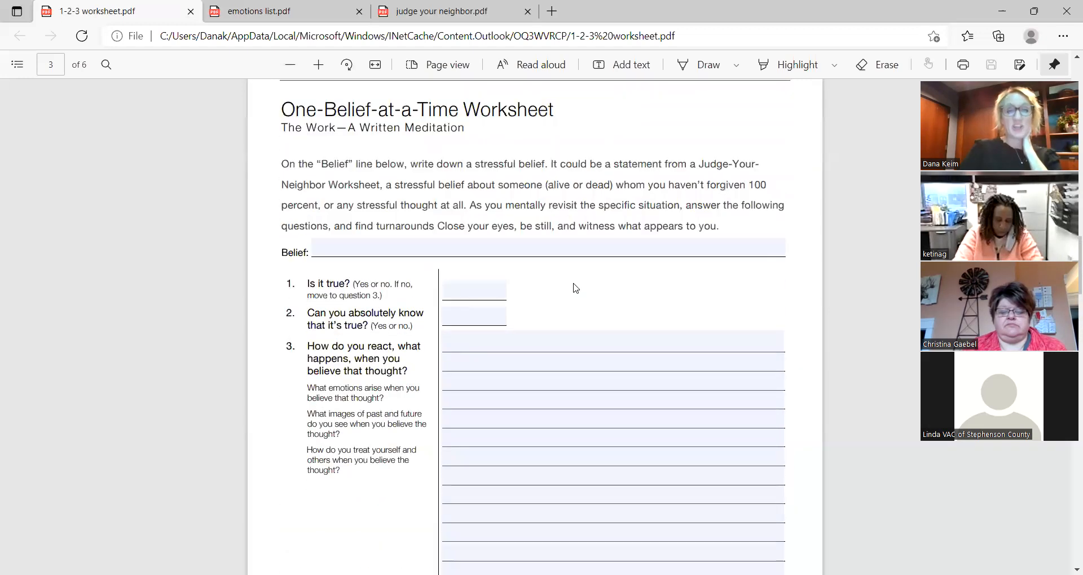
pyautogui.scroll(-3)
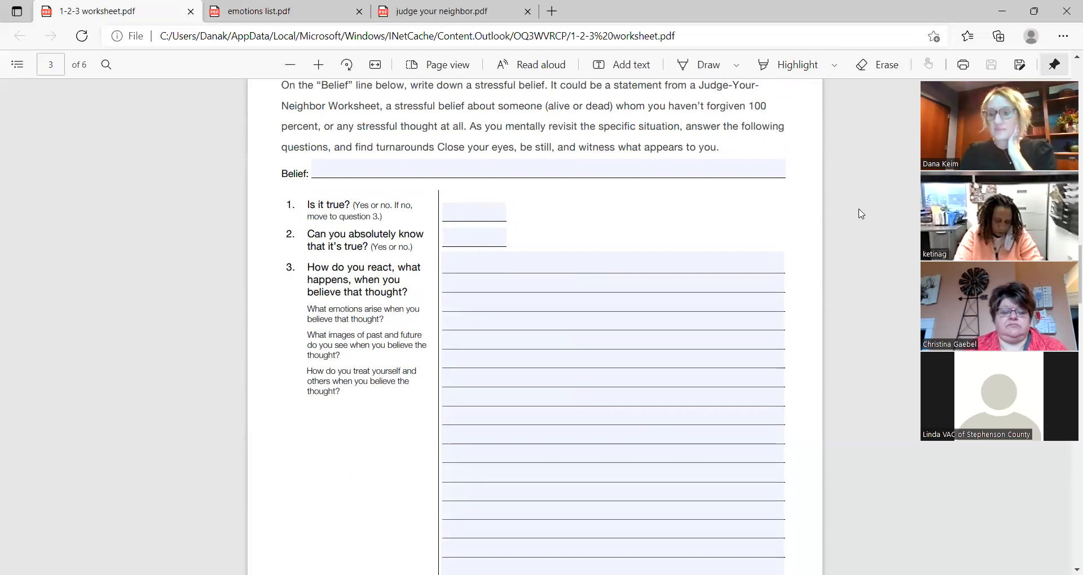
pyautogui.moveTo(852, 205)
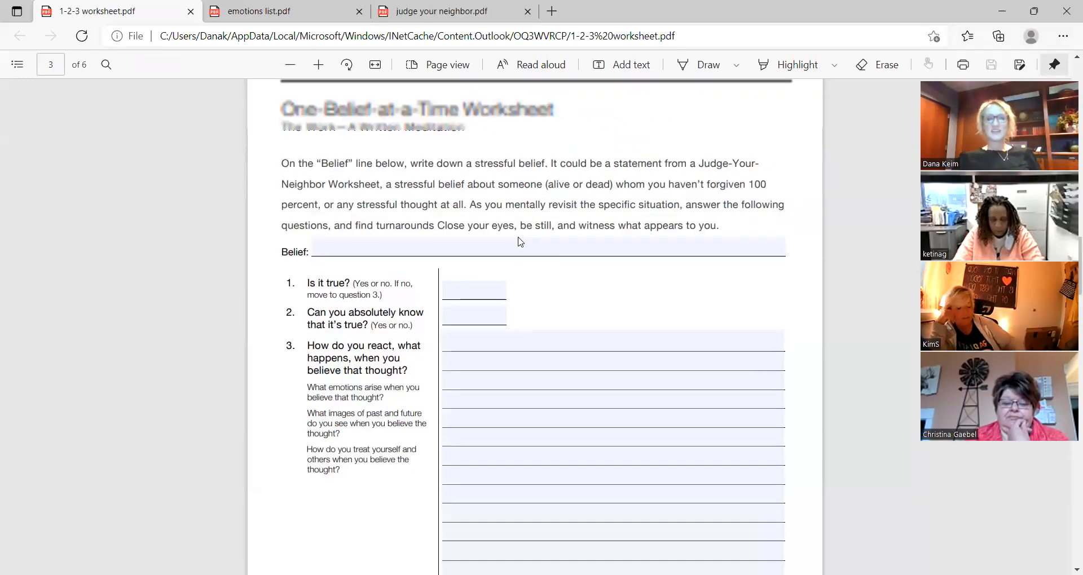
pyautogui.scroll(-3)
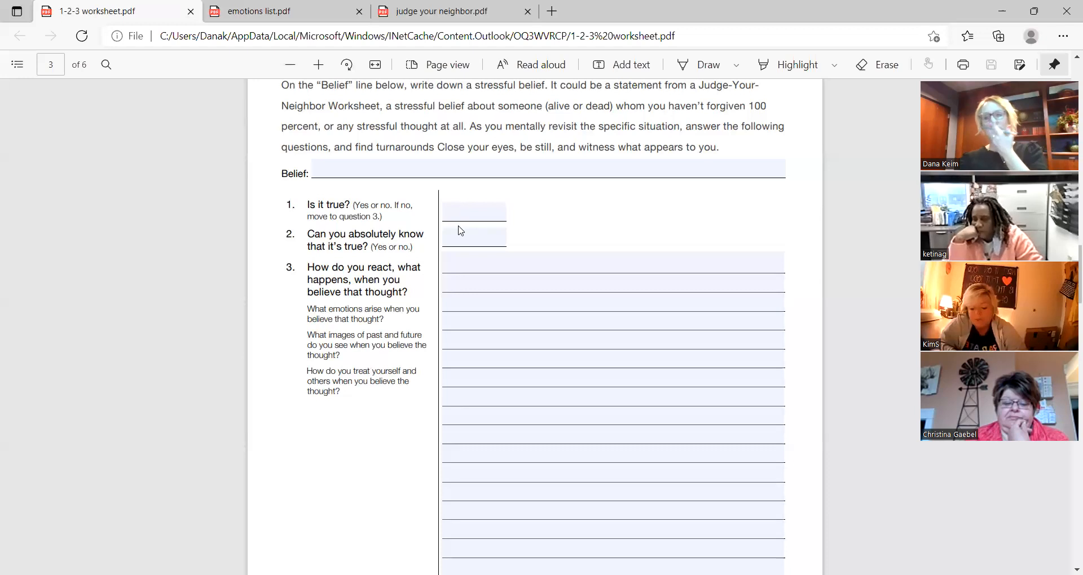
pyautogui.moveTo(511, 263)
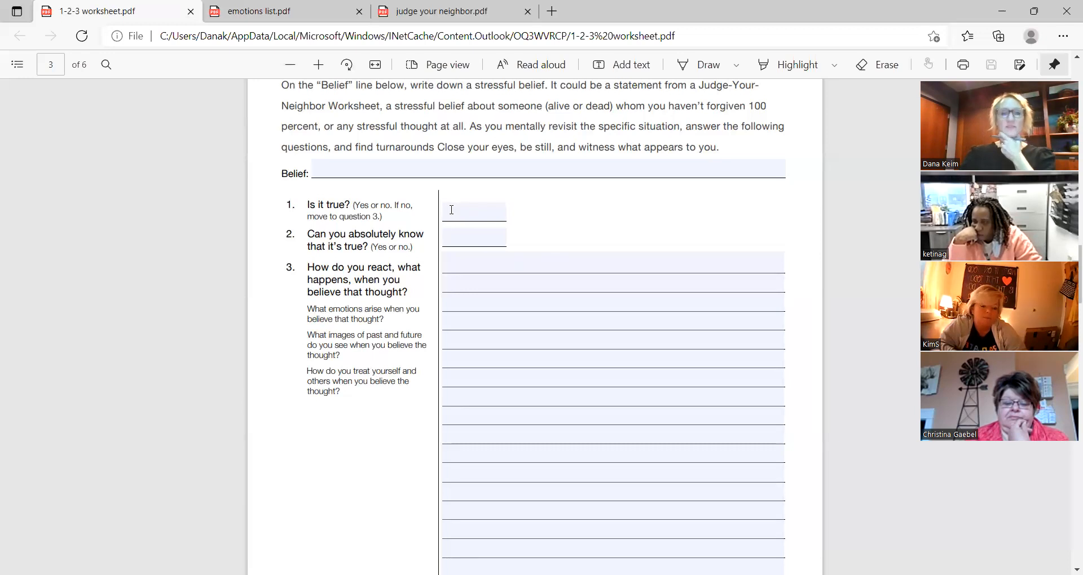
pyautogui.click(474, 210)
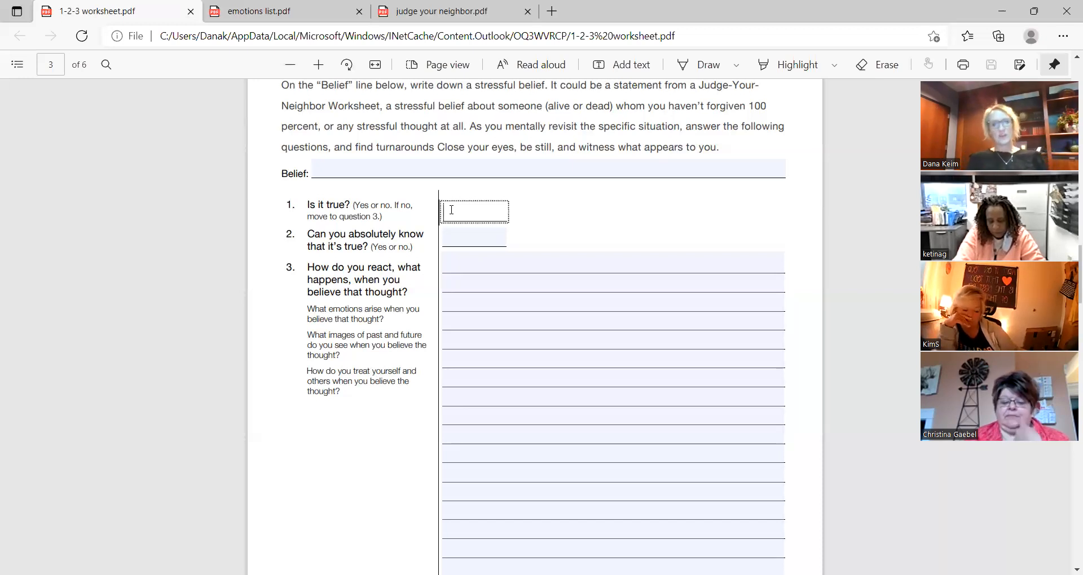
pyautogui.moveTo(473, 281)
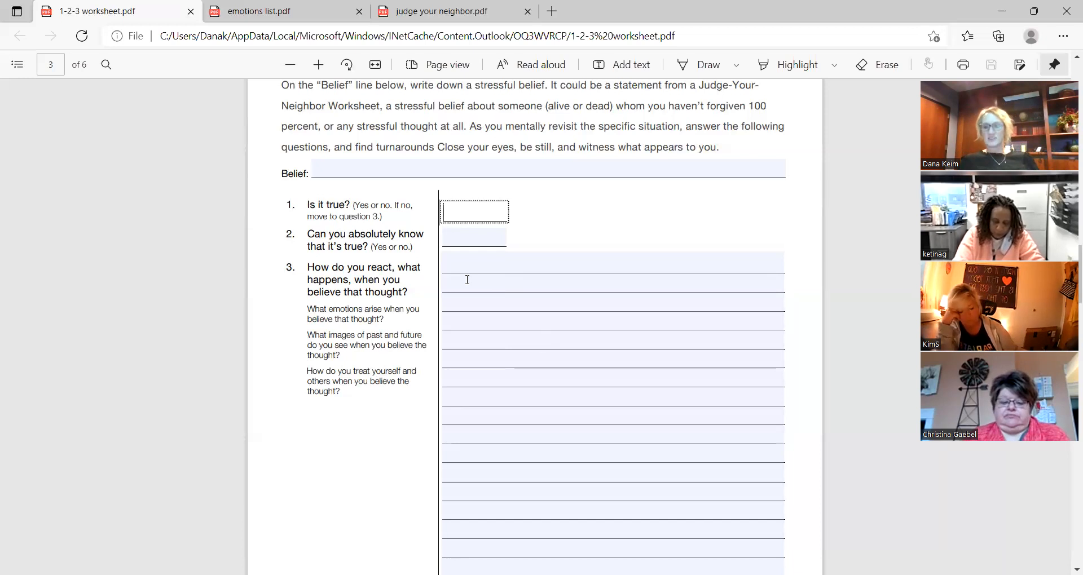
pyautogui.moveTo(484, 287)
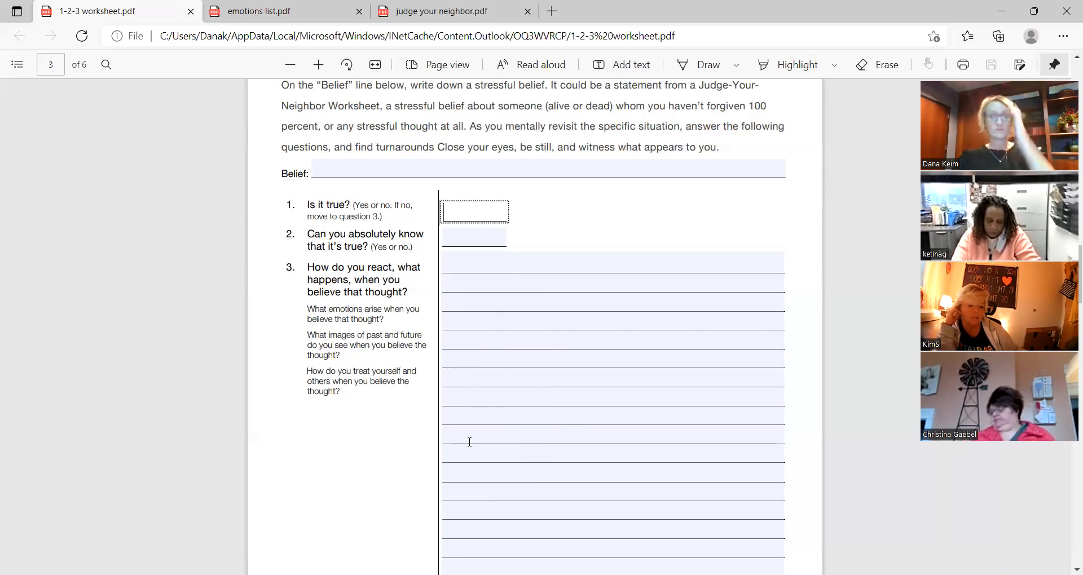
# - Scroll from page 3 through question 4 and the turnaround section to the Judge-Your-Neighbor page
pyautogui.scroll(-3)
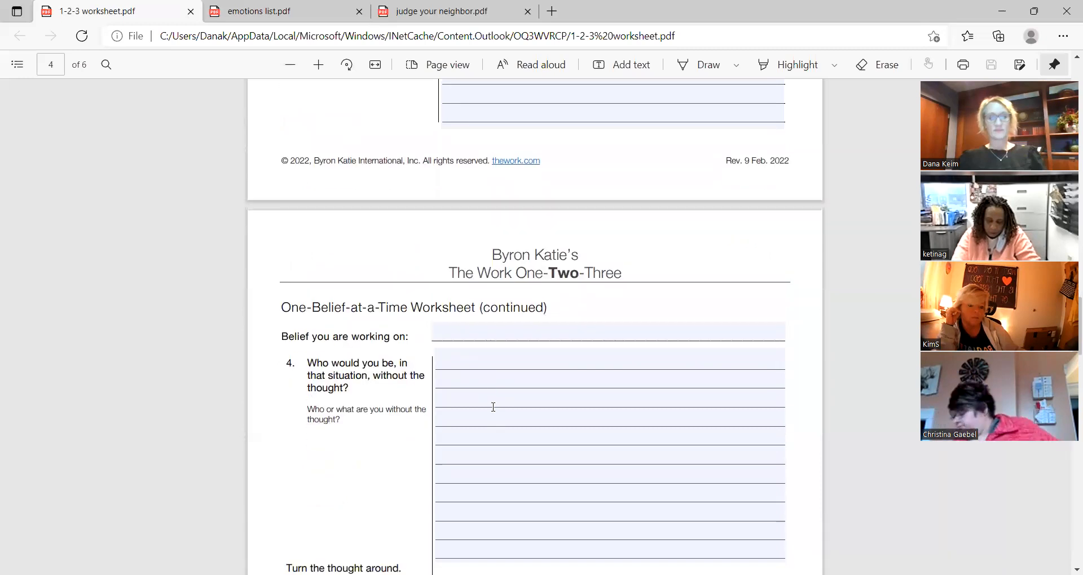
pyautogui.scroll(-3)
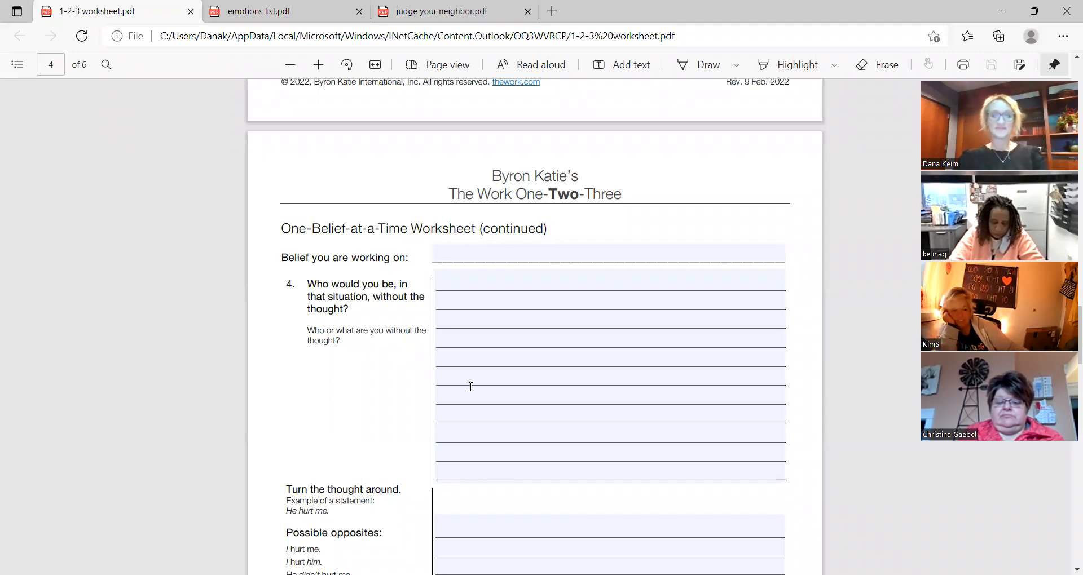
pyautogui.scroll(-3)
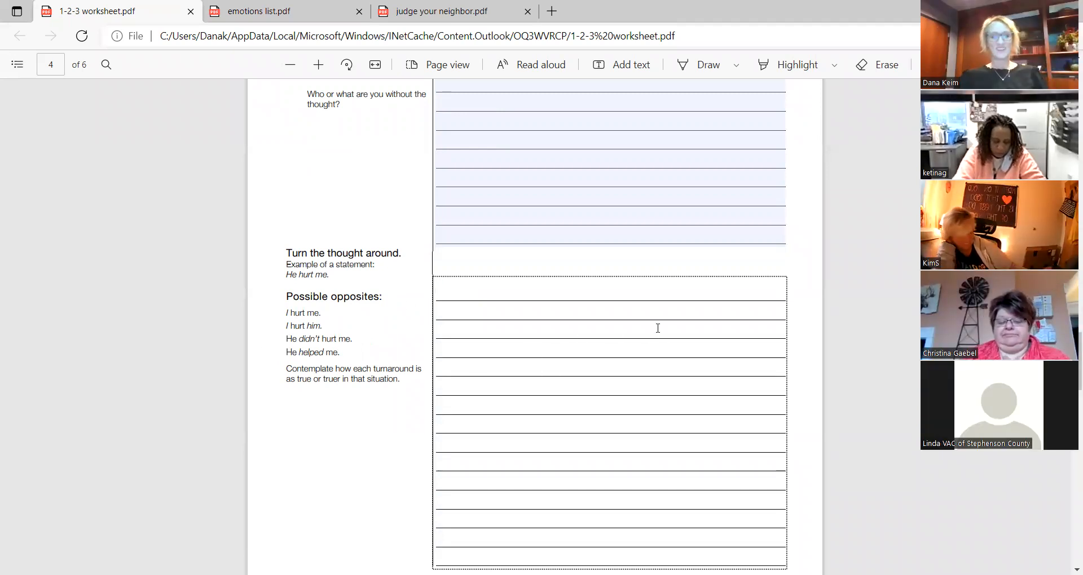
pyautogui.scroll(-3)
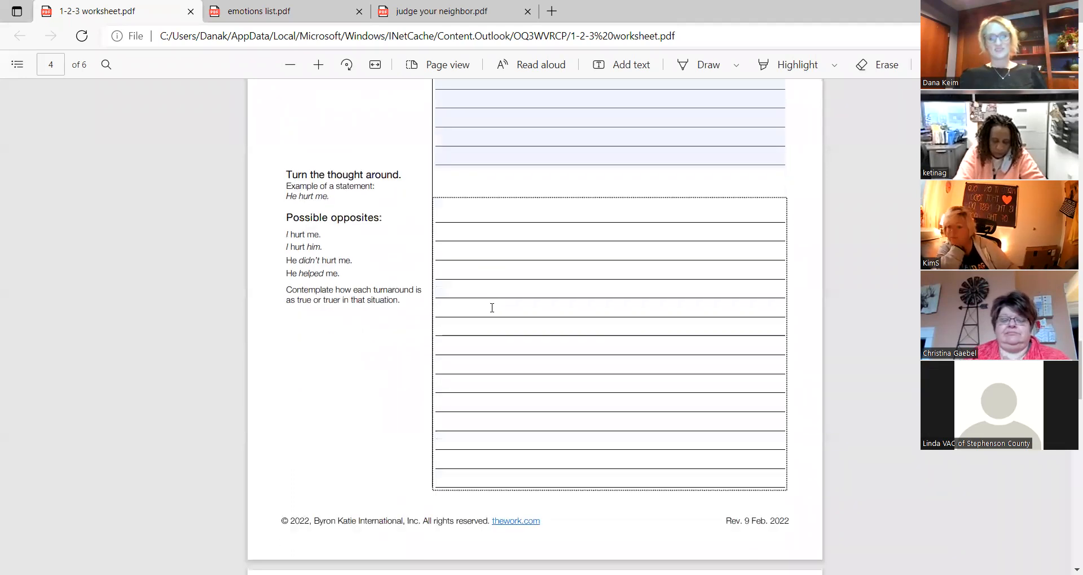
pyautogui.scroll(-3)
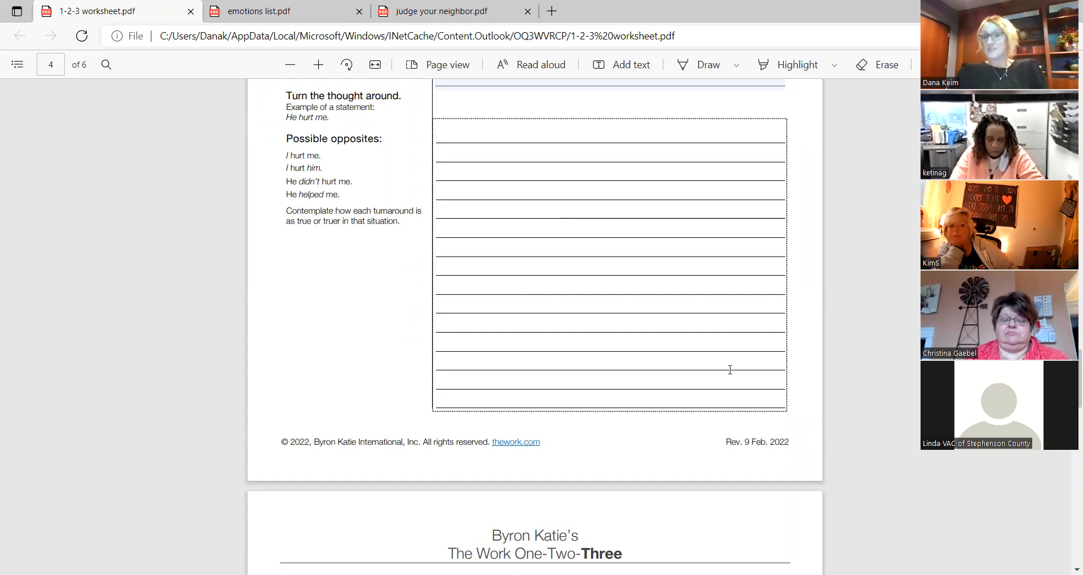
pyautogui.moveTo(610, 347)
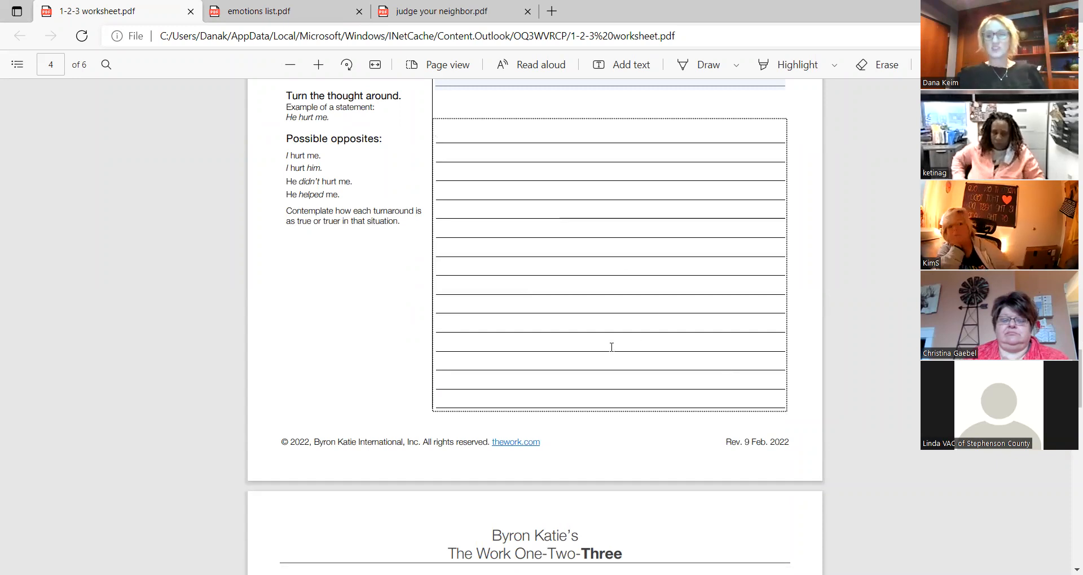
pyautogui.scroll(-3)
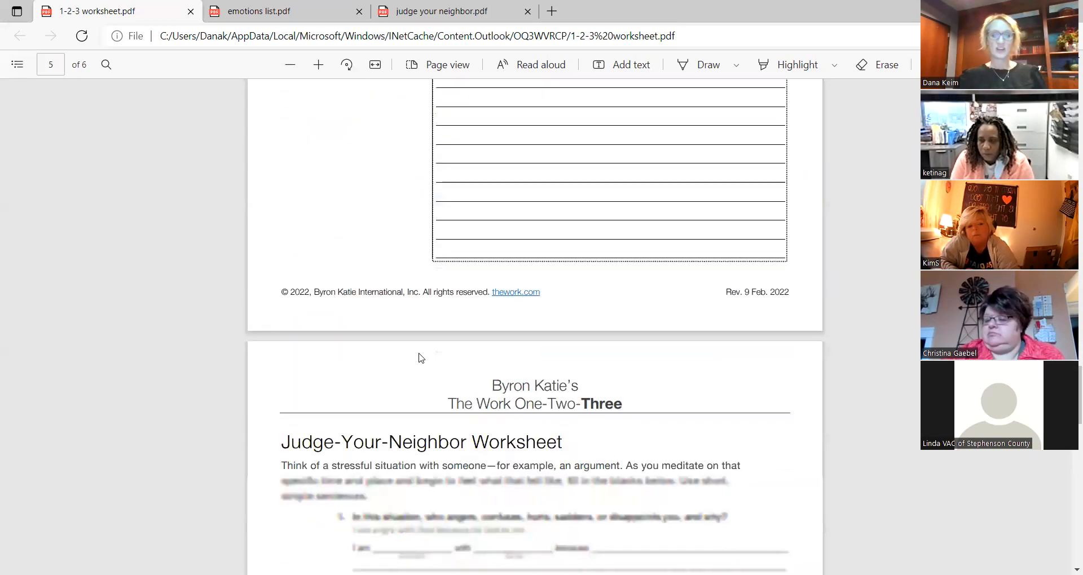
# - Scroll until the page 5 Judge-Your-Neighbor Worksheet heading sits at the top
pyautogui.scroll(-3)
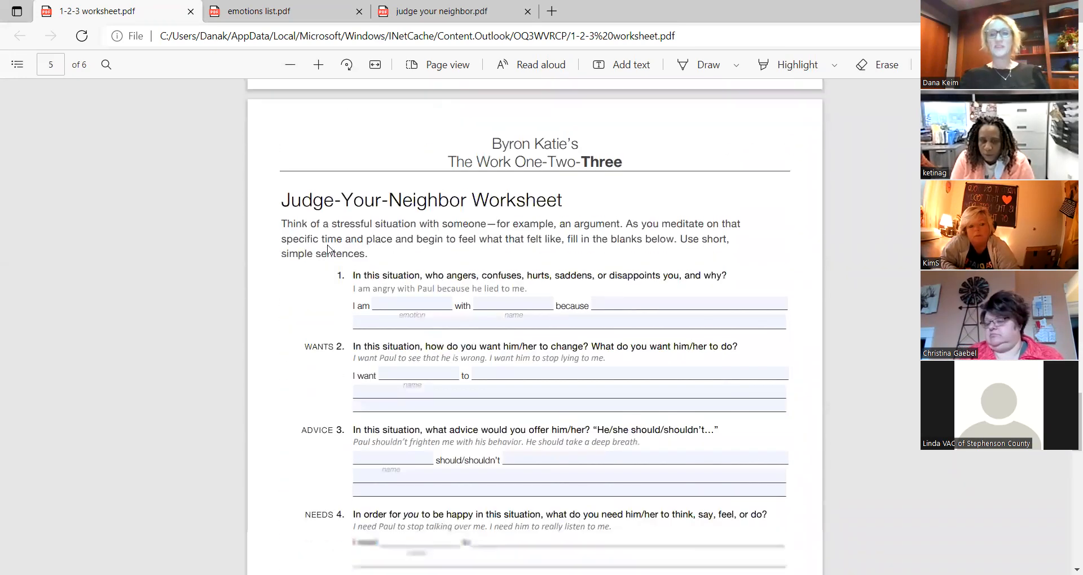
pyautogui.scroll(-3)
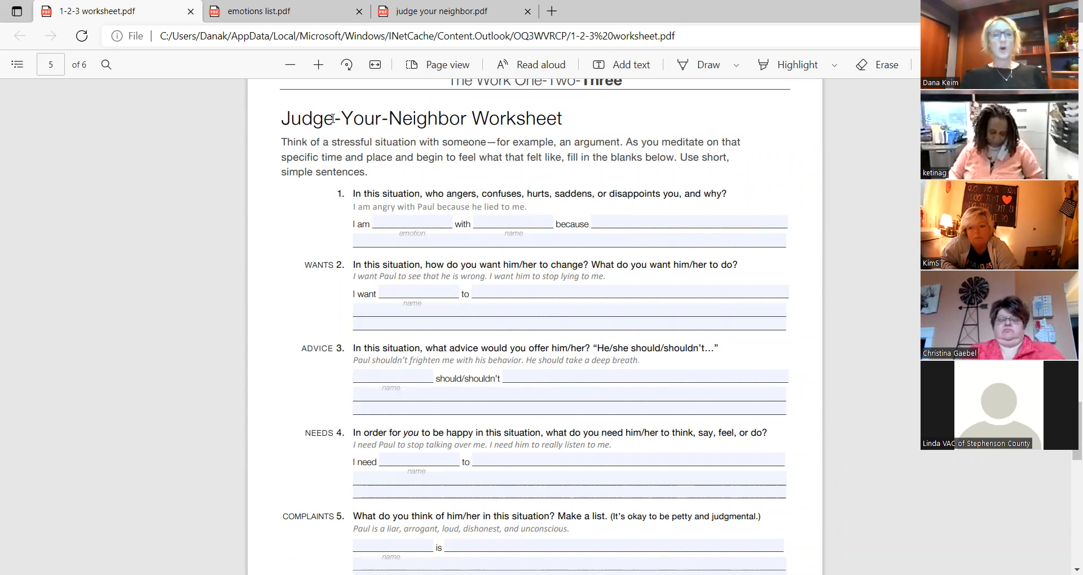
# - Scroll slightly to reveal questions 1–6 and click the first blank line
pyautogui.scroll(-3)
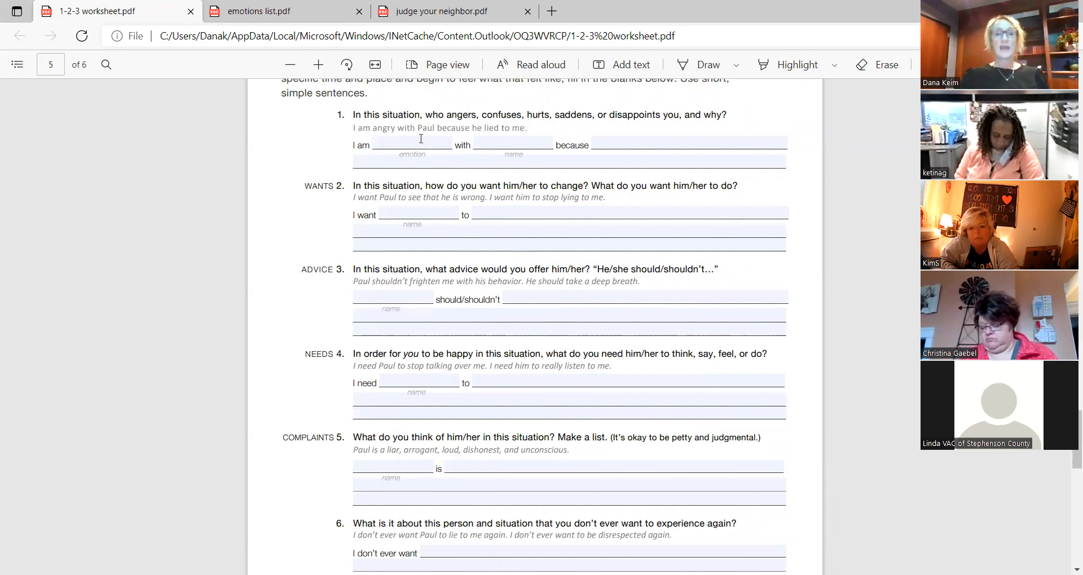
pyautogui.click(507, 145)
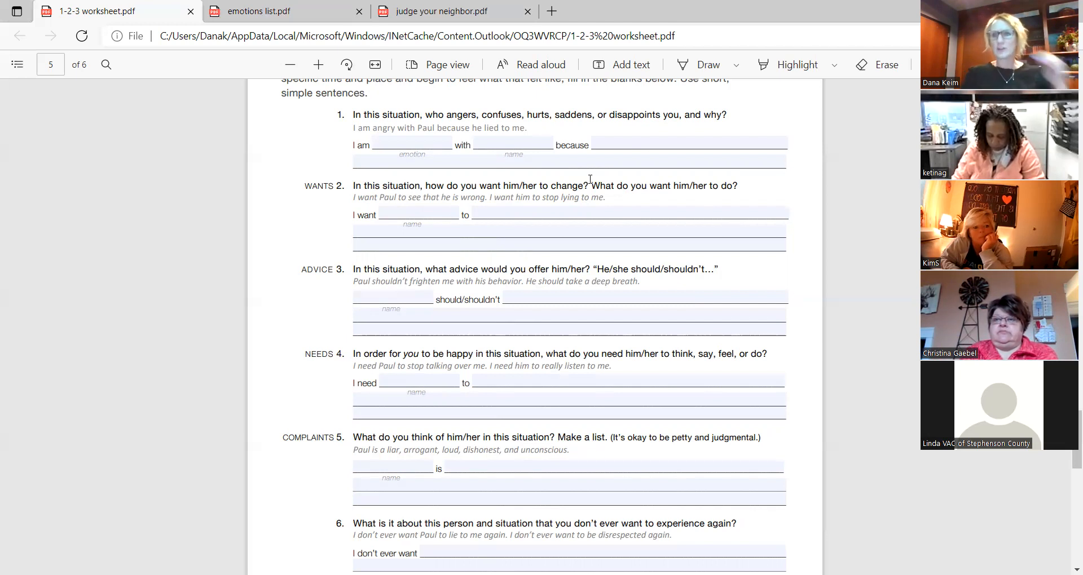
pyautogui.moveTo(714, 107)
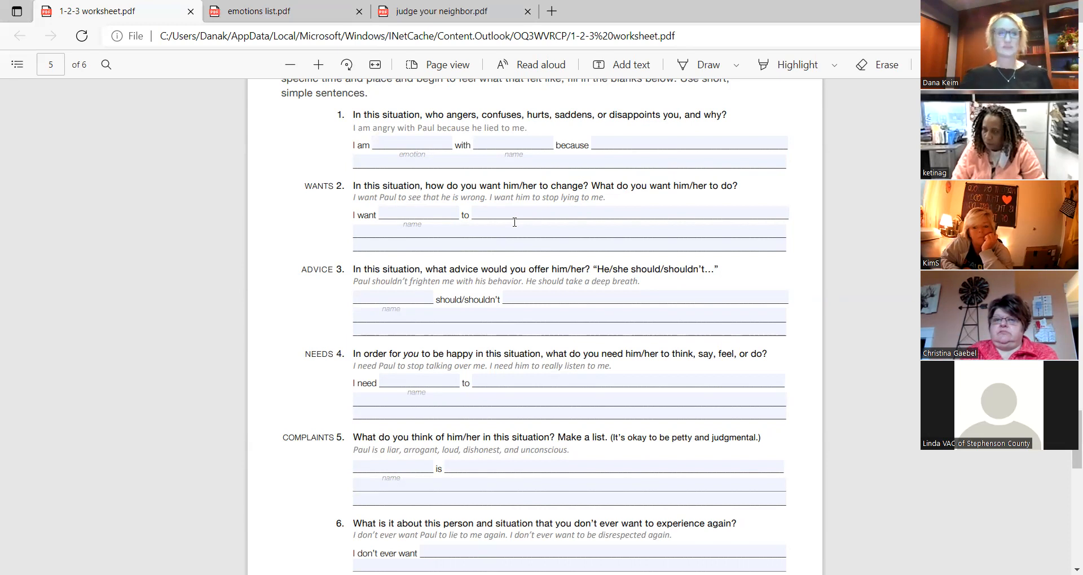
# - Scroll to the bottom of page 5, showing question 6 and the copyright footer
pyautogui.scroll(-3)
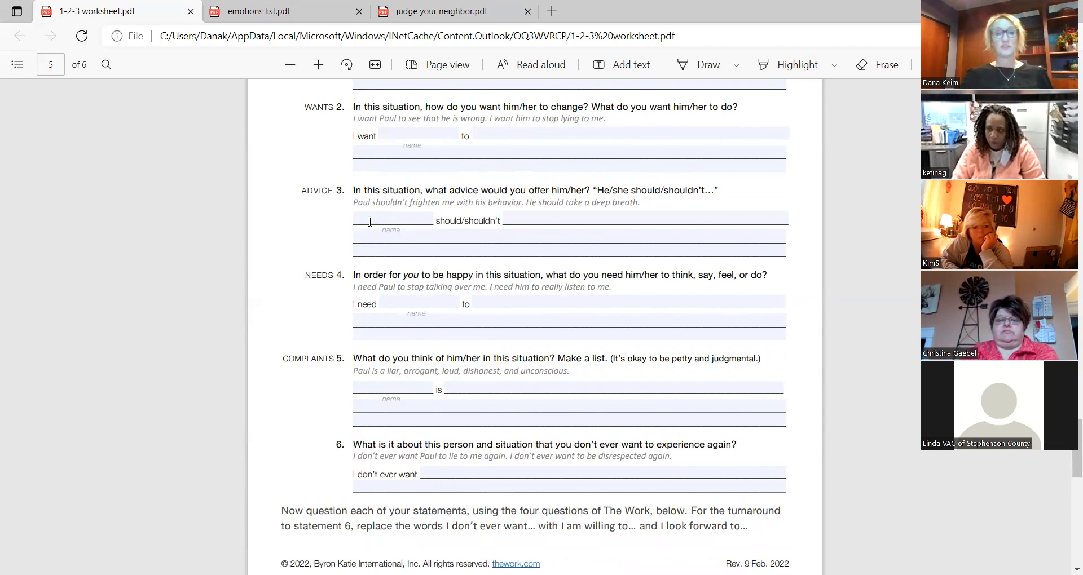
pyautogui.moveTo(587, 191)
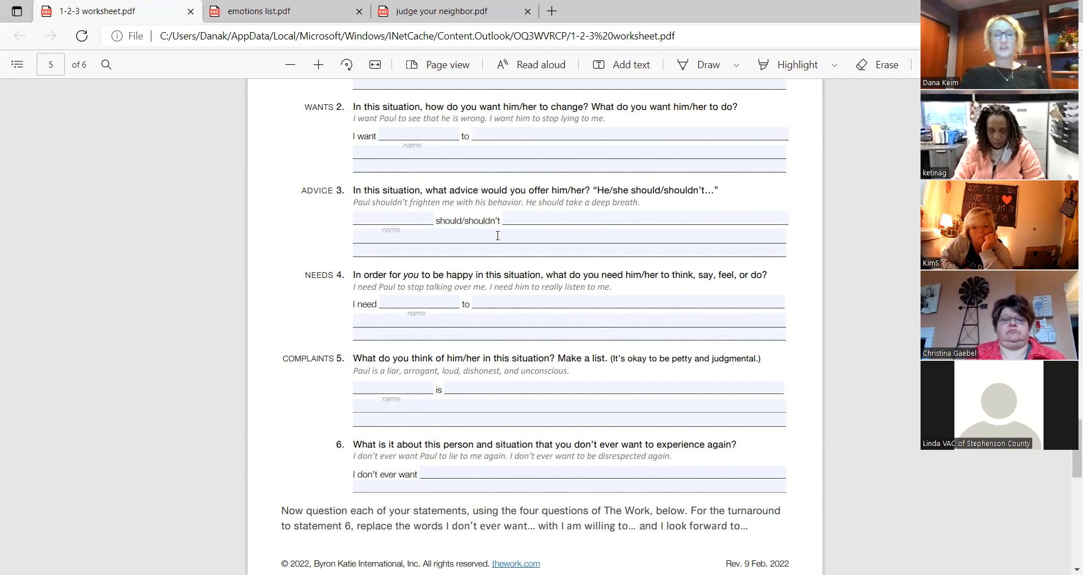
pyautogui.moveTo(617, 217)
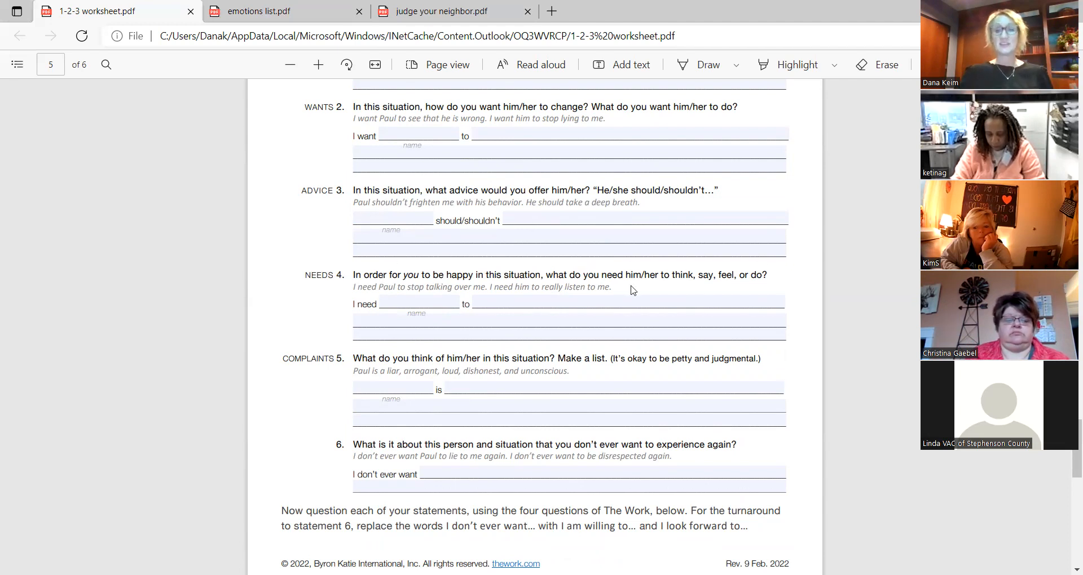
pyautogui.moveTo(785, 288)
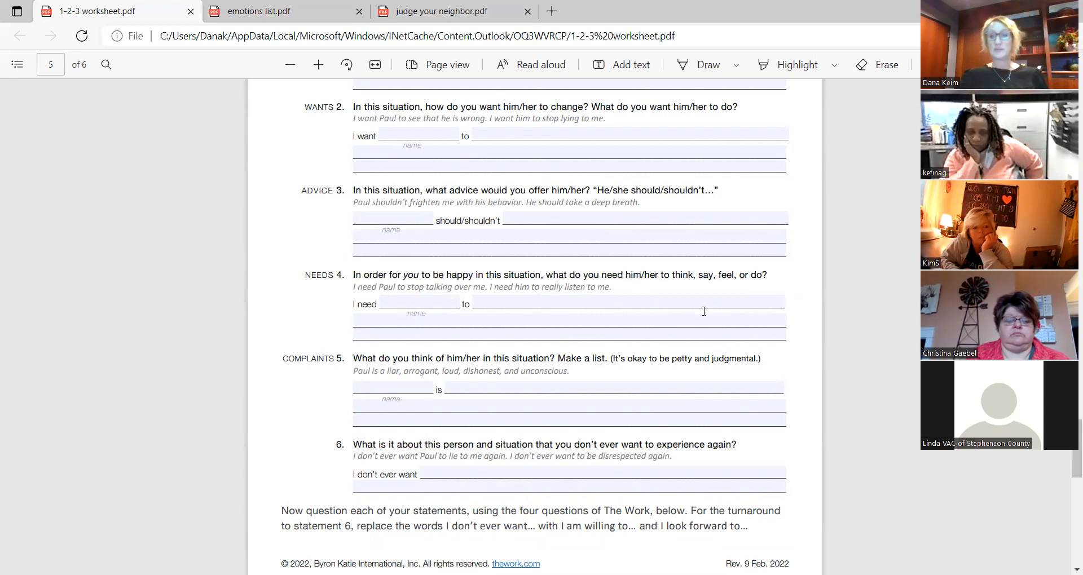
pyautogui.moveTo(670, 329)
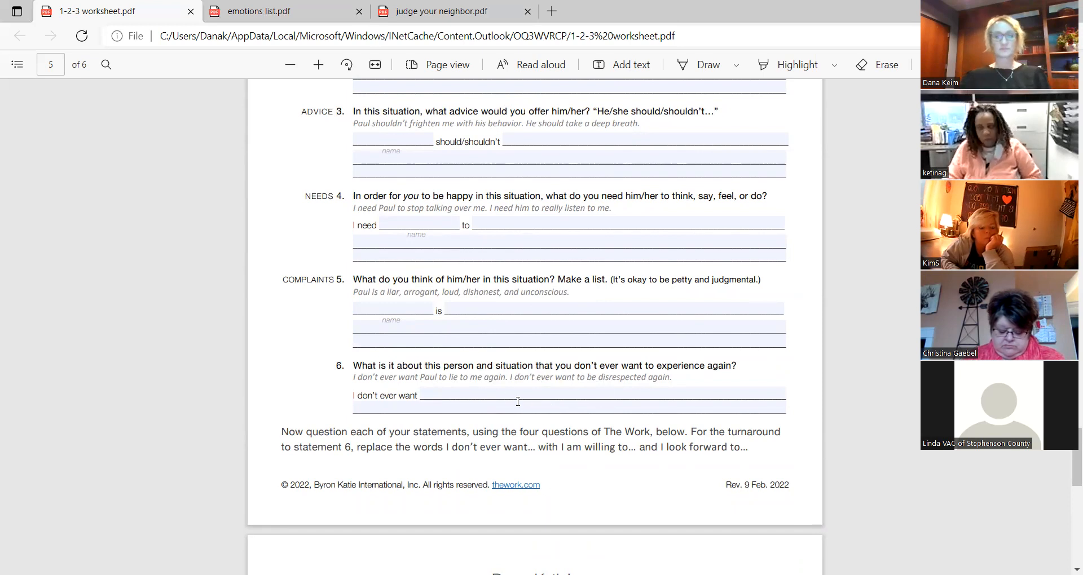
# - Scroll to page 6, showing The four questions and Turn the thought around
pyautogui.scroll(-3)
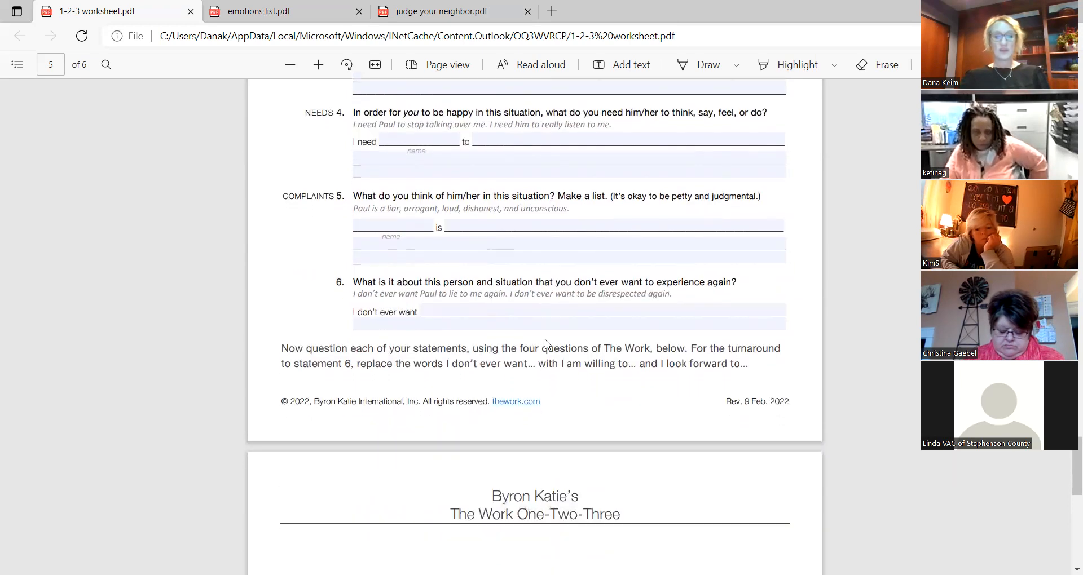
pyautogui.scroll(-3)
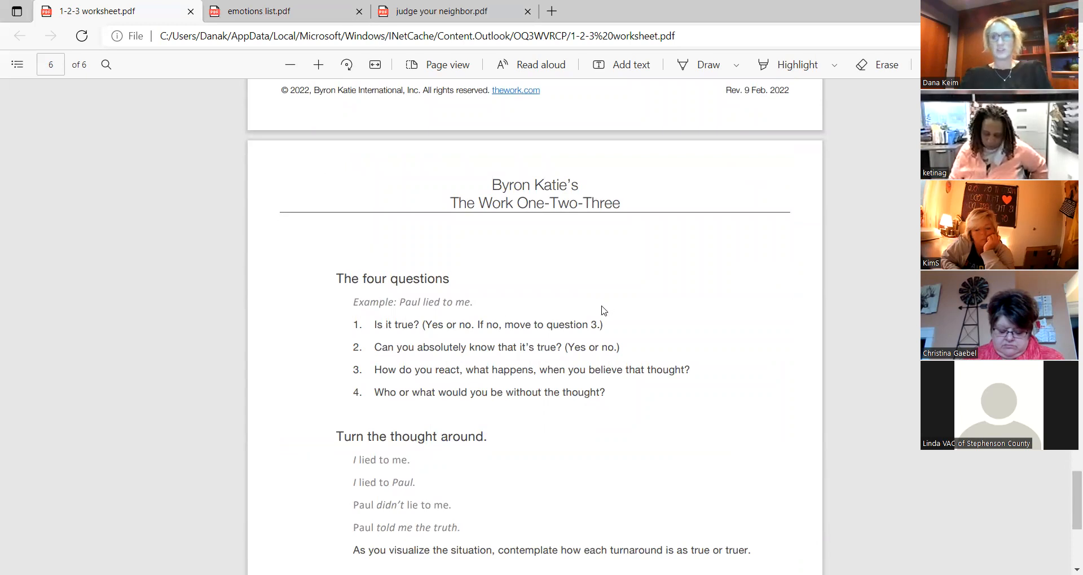
pyautogui.moveTo(657, 328)
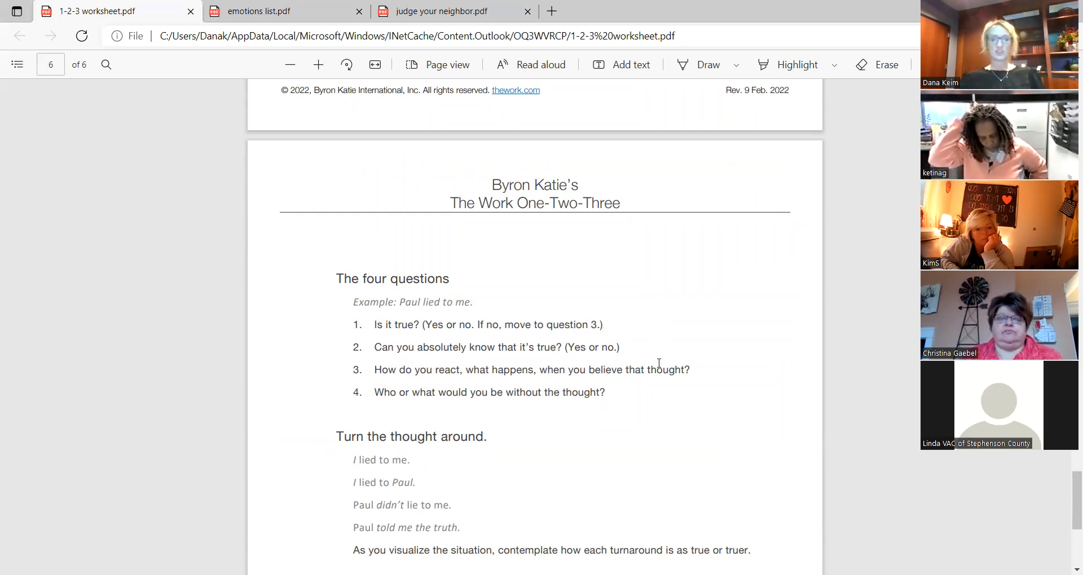
pyautogui.moveTo(452, 432)
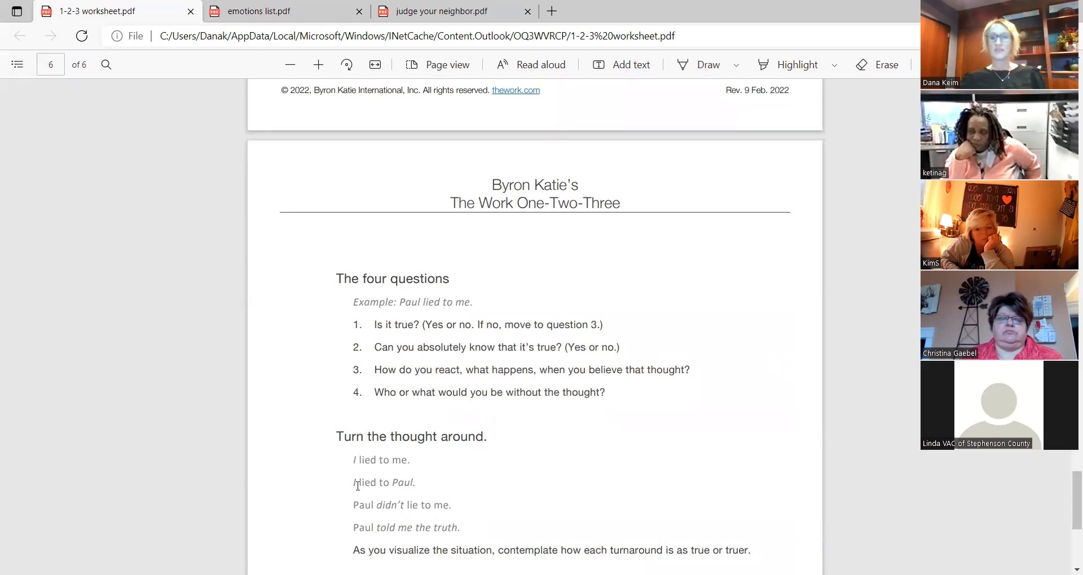
# - Scroll to page 6's podcast banner and footer, then scroll back up
pyautogui.scroll(-3)
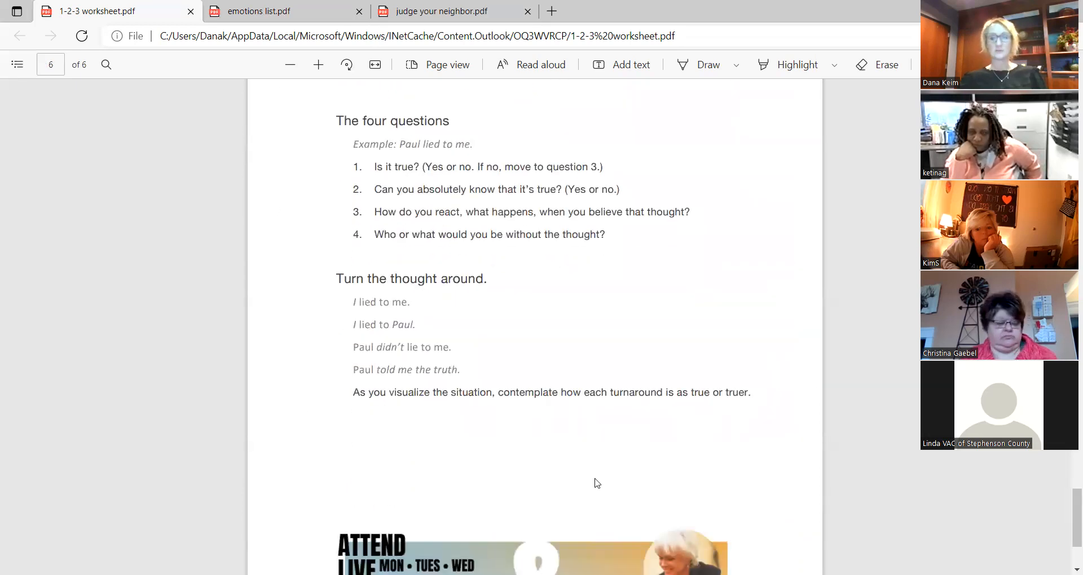
pyautogui.scroll(-3)
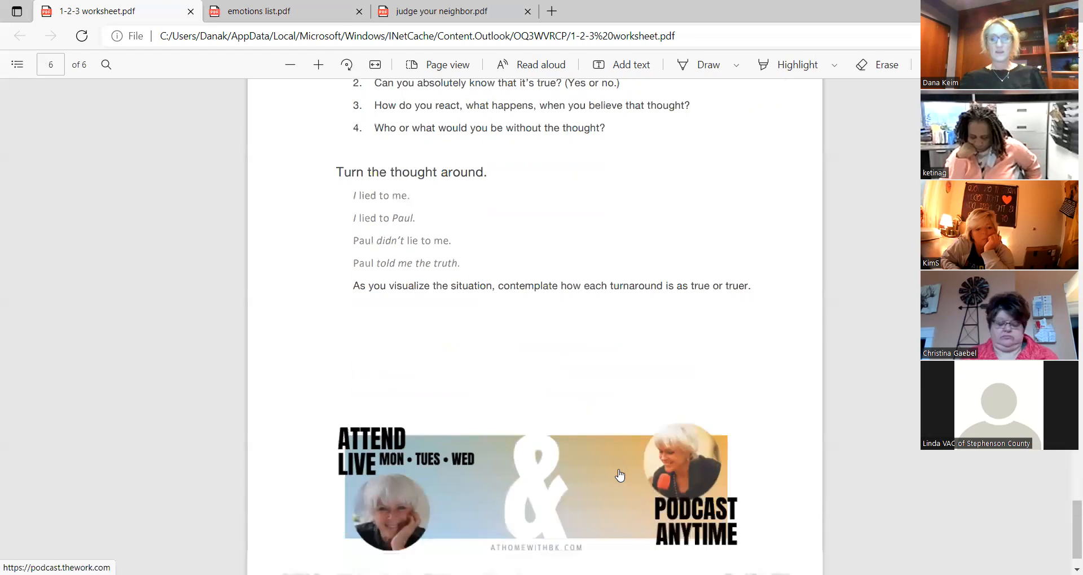
pyautogui.scroll(-3)
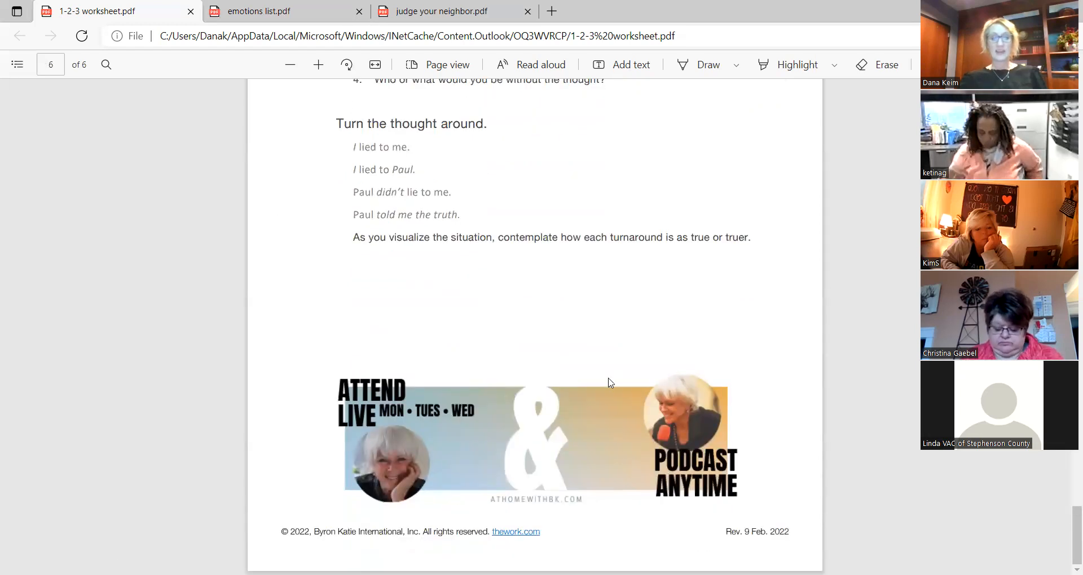
pyautogui.moveTo(625, 503)
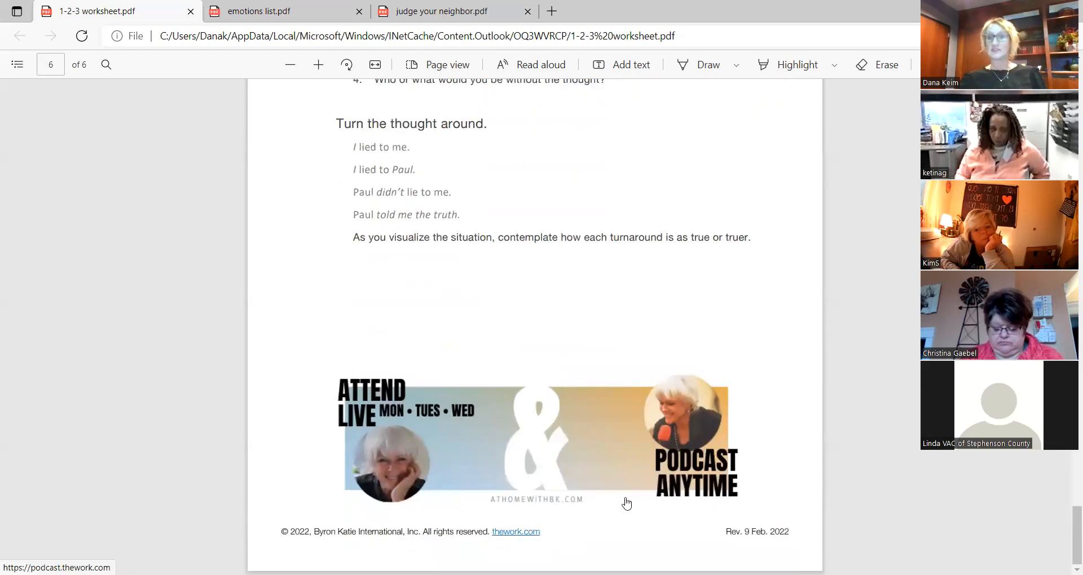
pyautogui.moveTo(422, 394)
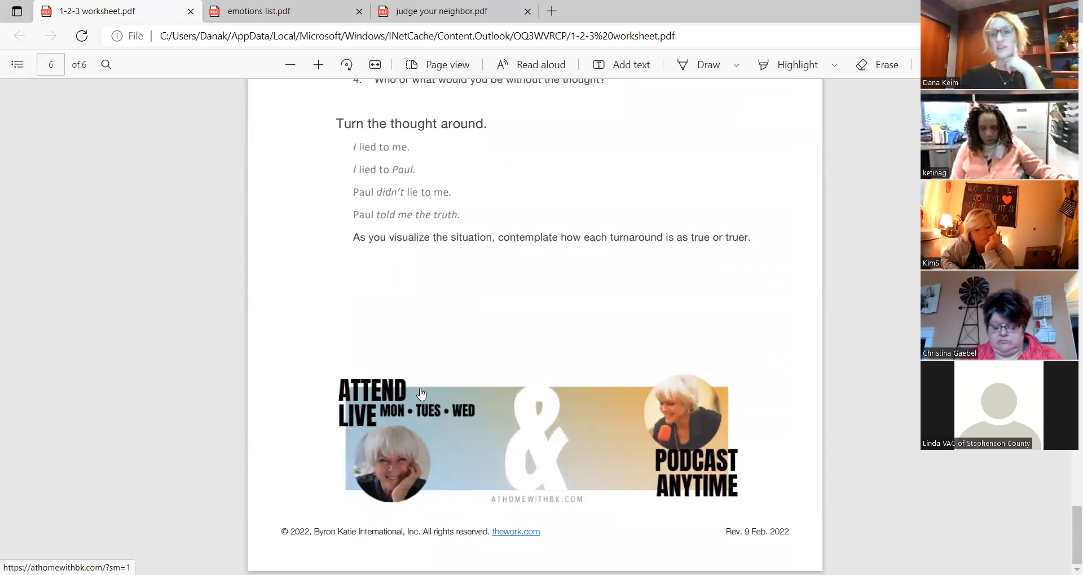
pyautogui.scroll(3)
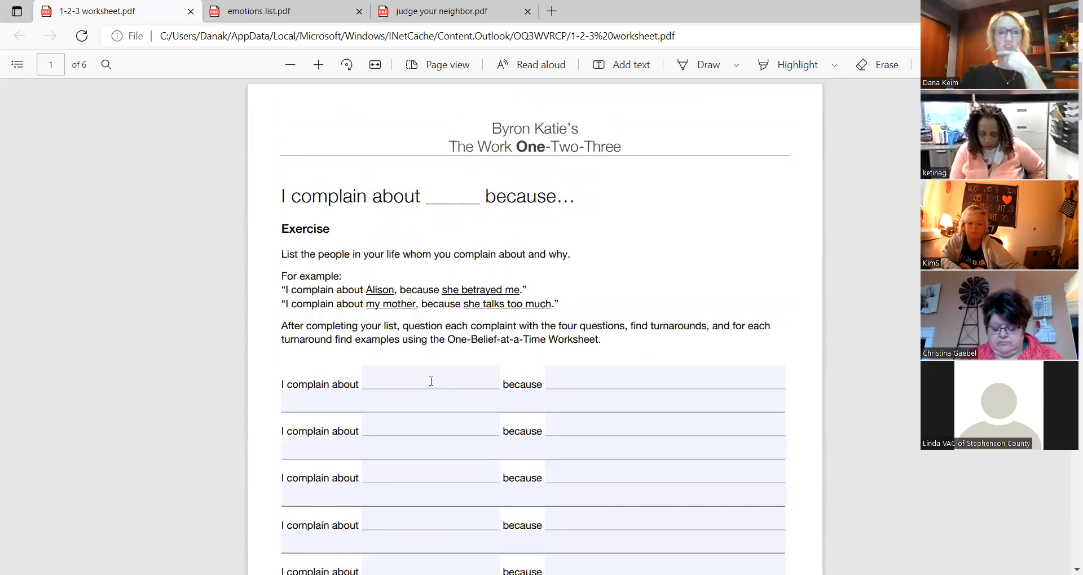
# - Scroll the shared worksheet down through page 1's complaint list toward the Belief page
pyautogui.scroll(-3)
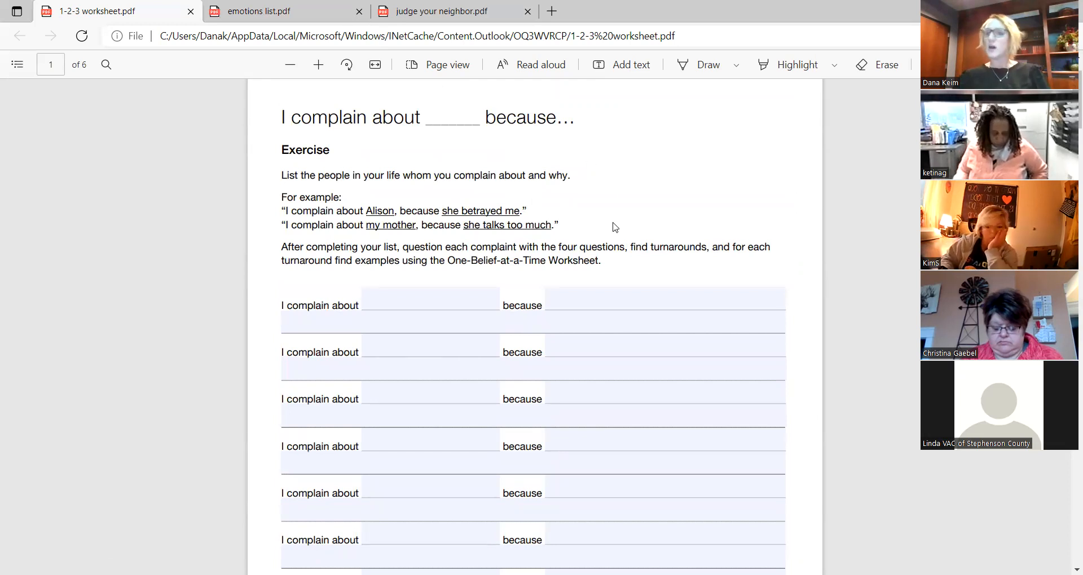
pyautogui.scroll(-3)
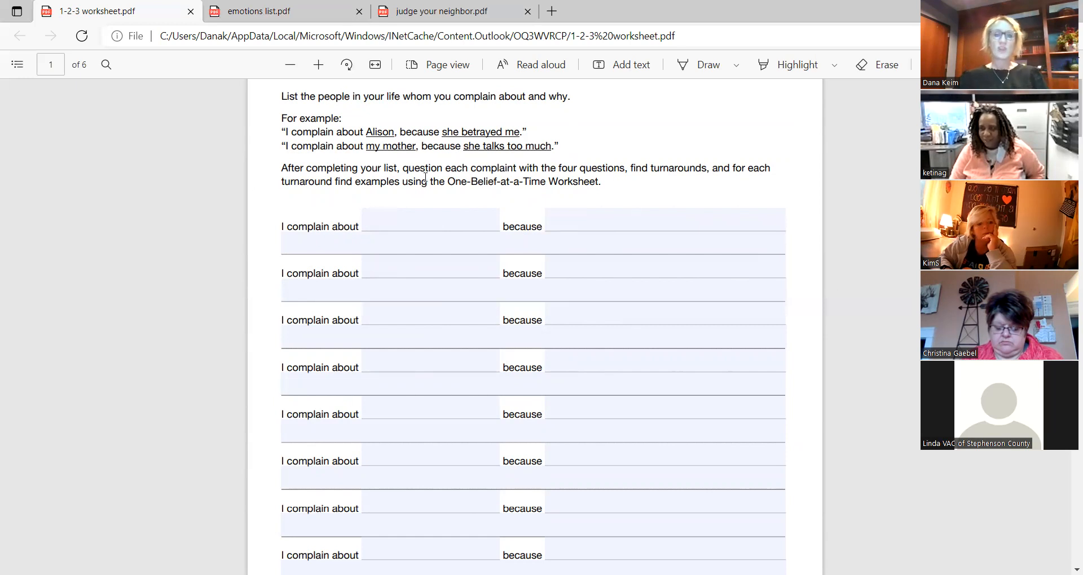
pyautogui.scroll(-3)
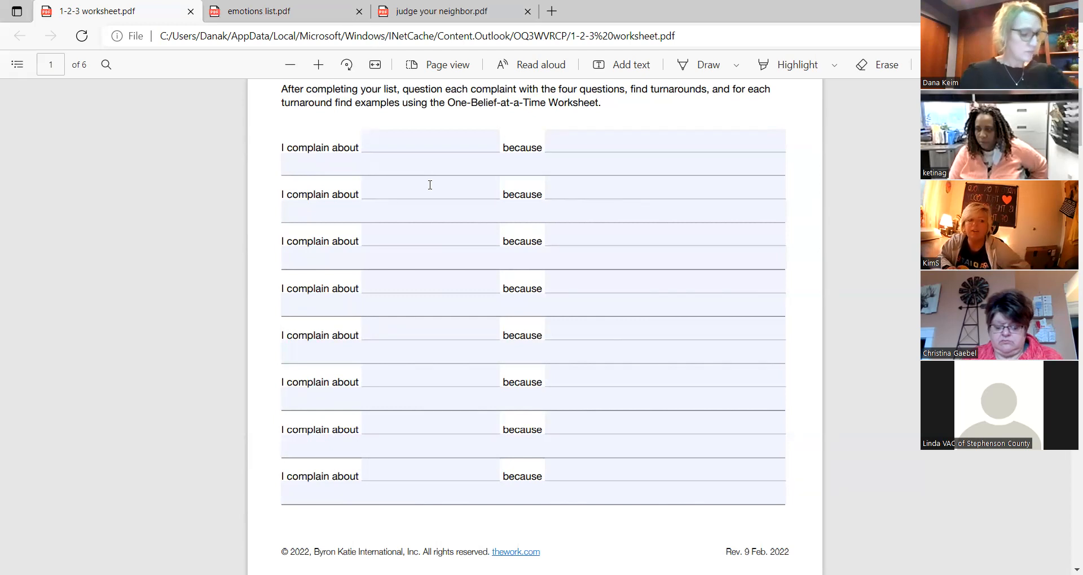
pyautogui.moveTo(609, 123)
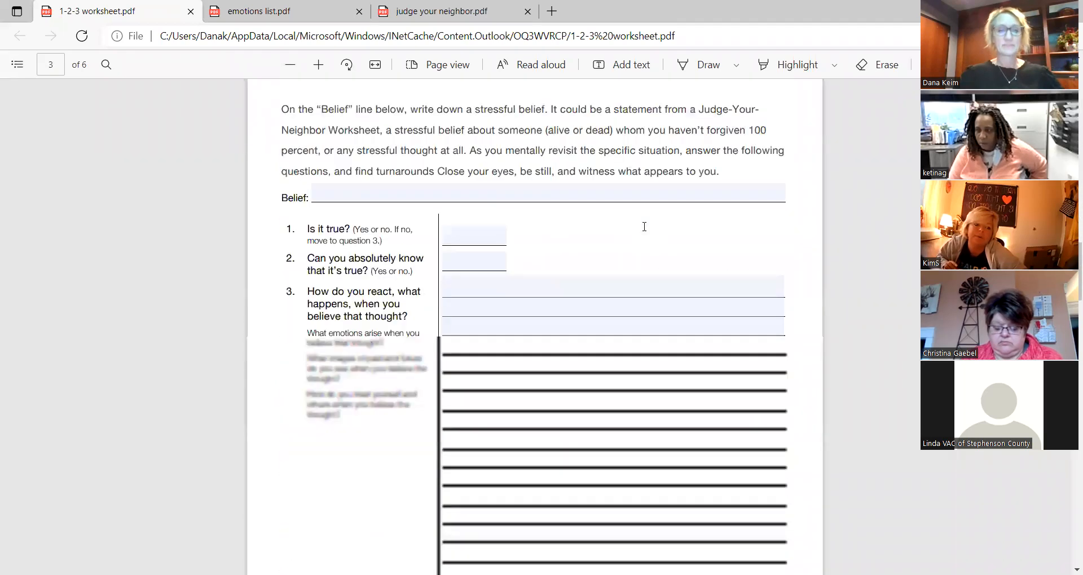
# - Scroll the shared PDF further down, past page 3's questions toward page 4
pyautogui.scroll(-3)
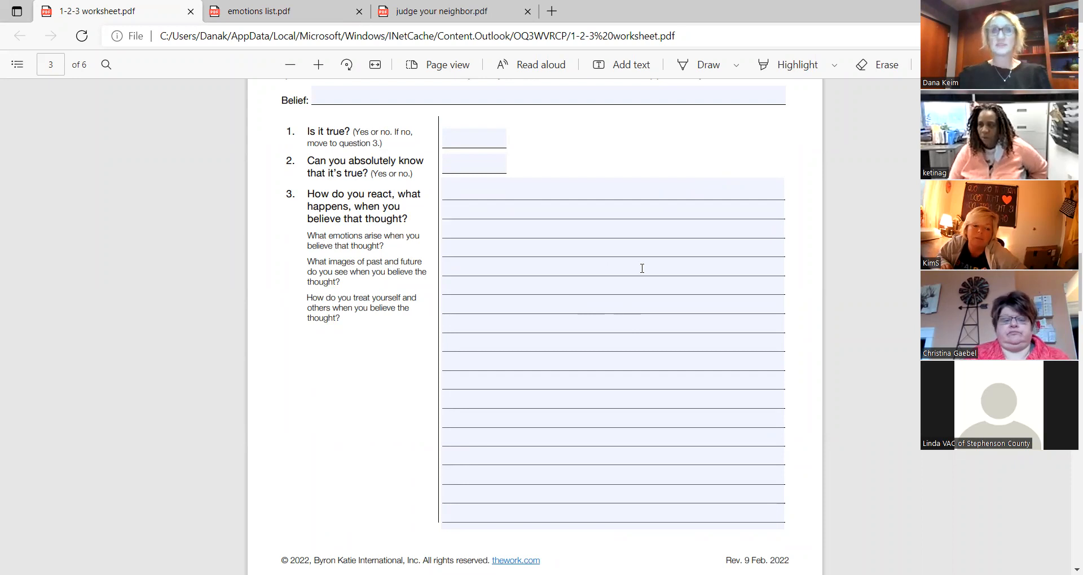
pyautogui.moveTo(634, 262)
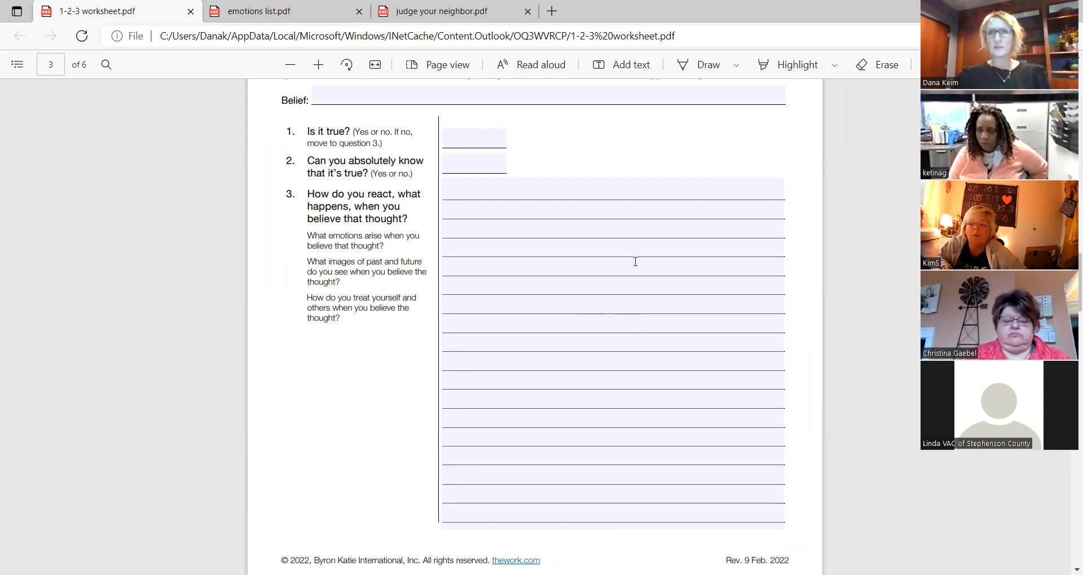
pyautogui.moveTo(530, 231)
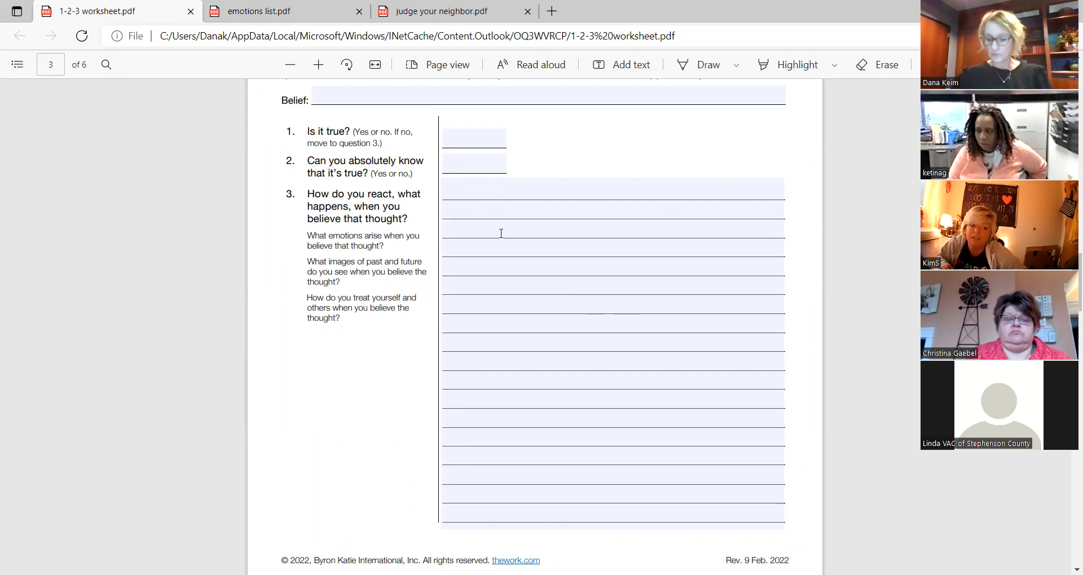
pyautogui.moveTo(434, 265)
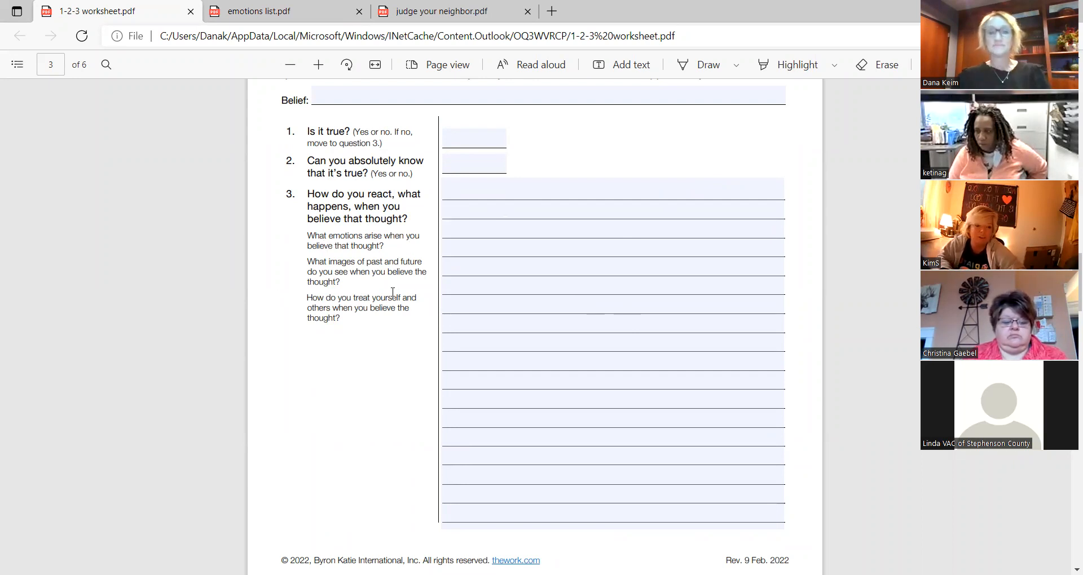
pyautogui.moveTo(372, 404)
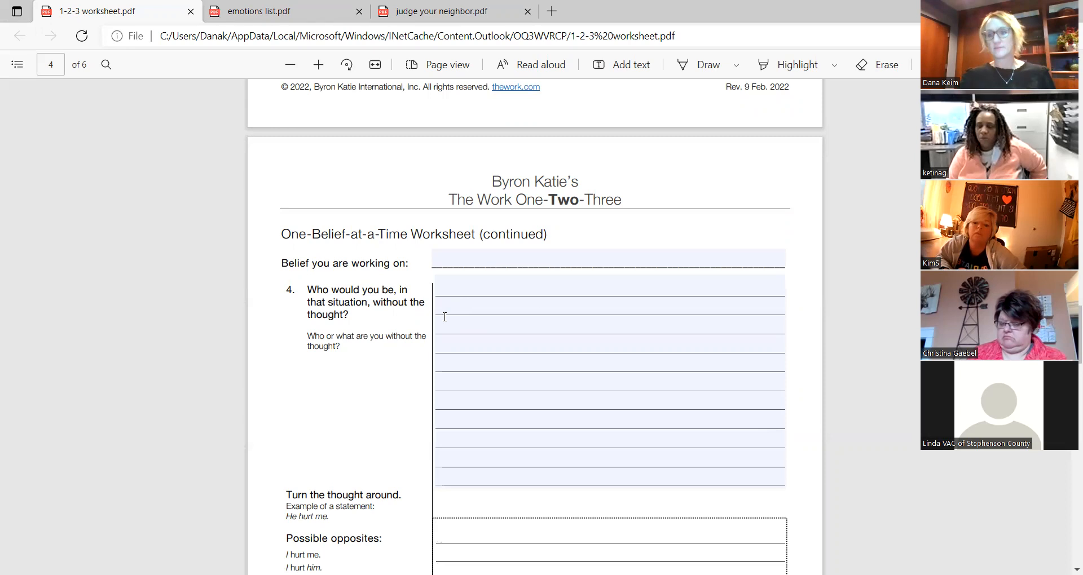
pyautogui.scroll(-3)
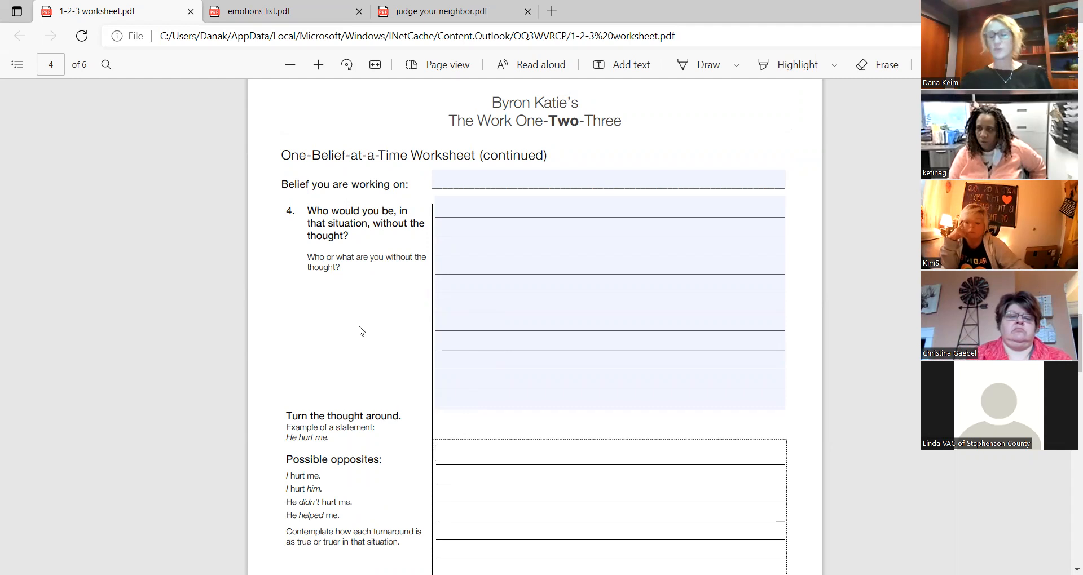
pyautogui.moveTo(118, 497)
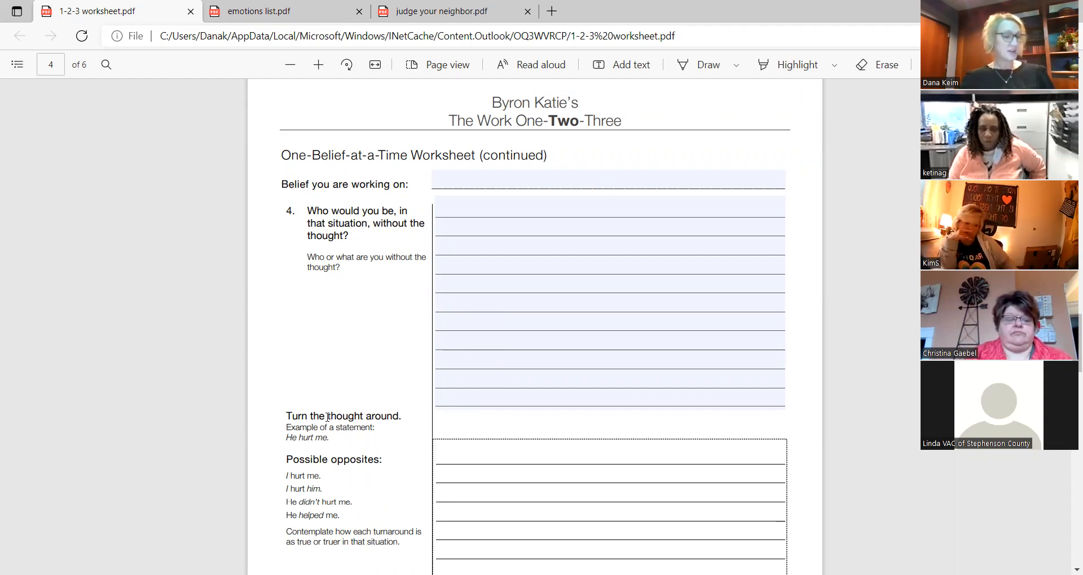
pyautogui.moveTo(604, 141)
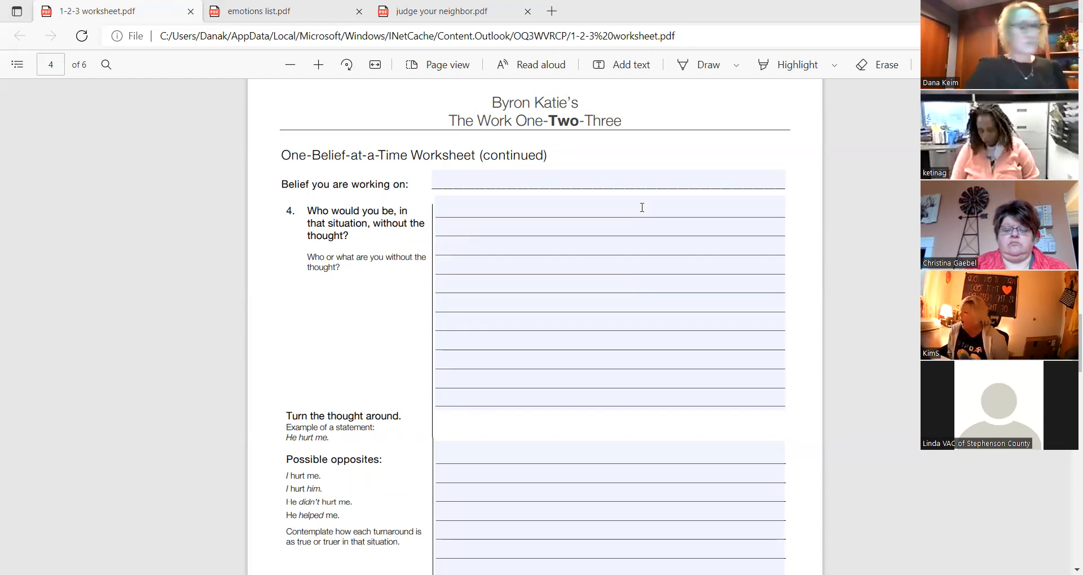
pyautogui.moveTo(643, 83)
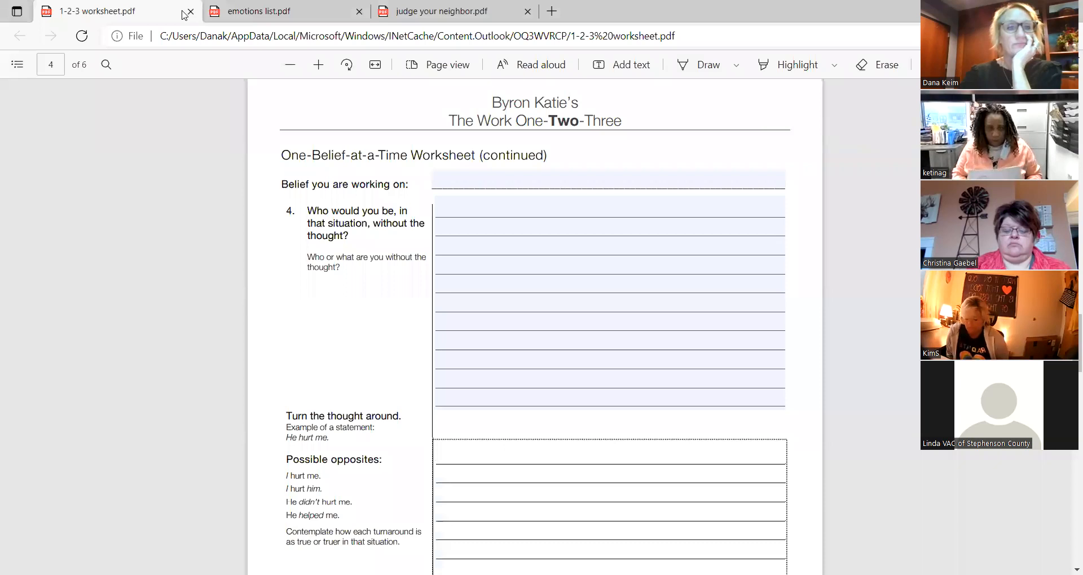
# - Switch to the emotions list.pdf tab and scroll to page 2's Question 4 emotions
pyautogui.click(276, 11)
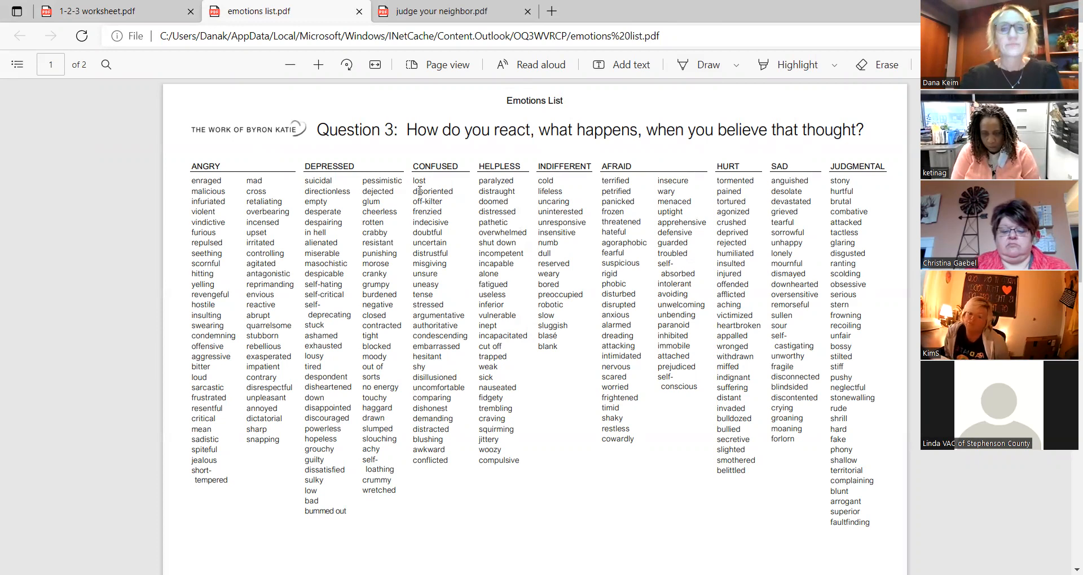
pyautogui.scroll(-3)
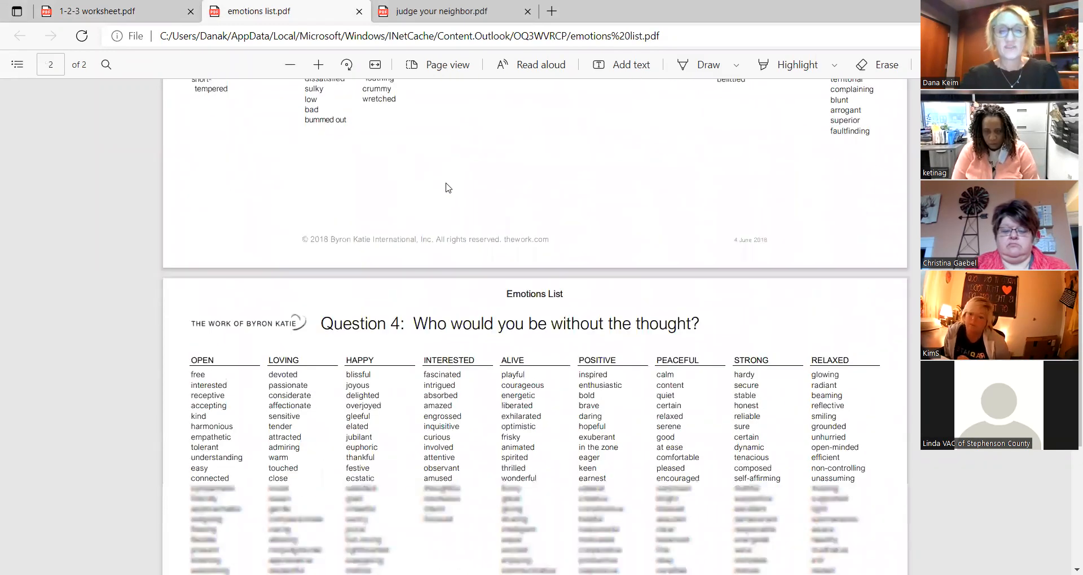
pyautogui.scroll(-3)
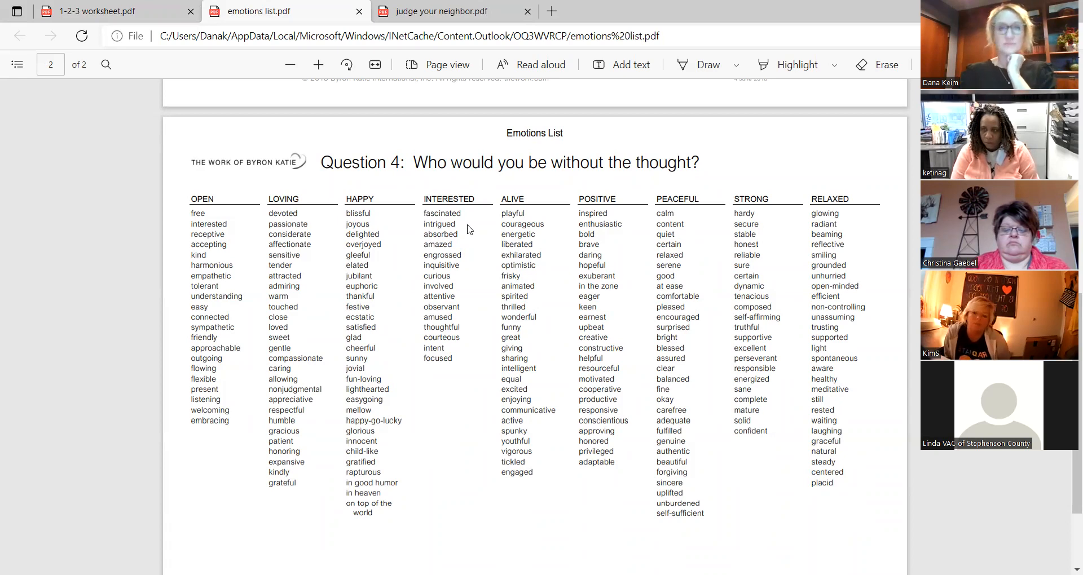
pyautogui.moveTo(443, 102)
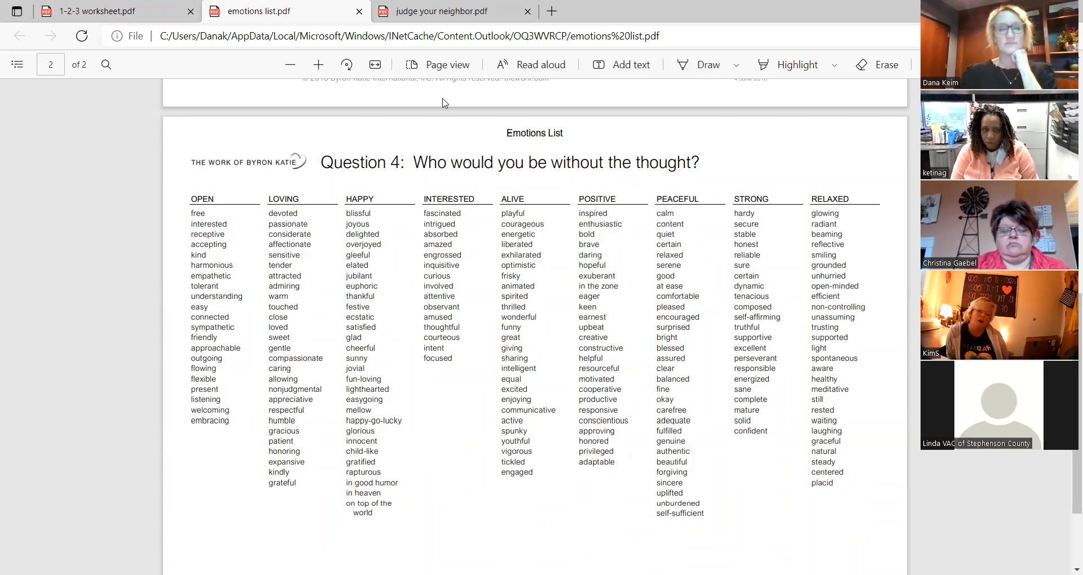